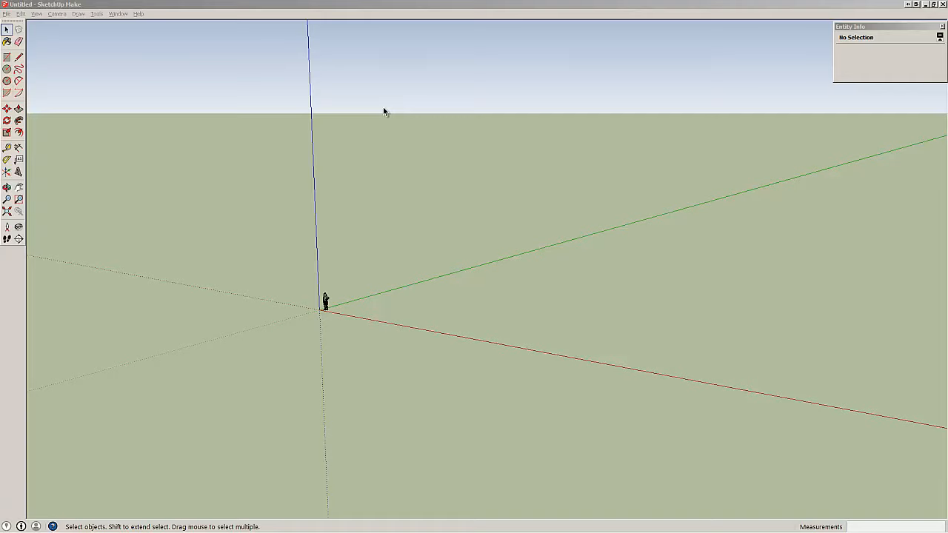
mouse_move(373, 173)
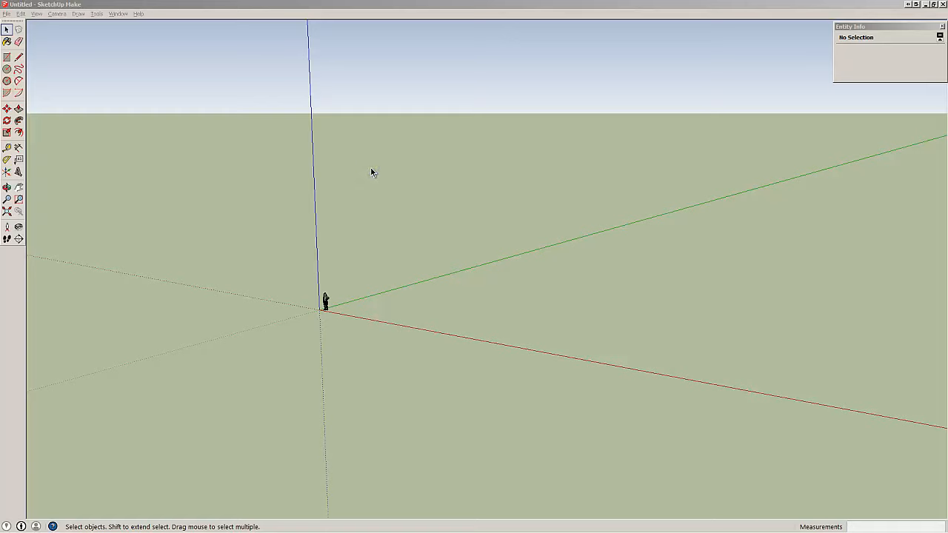
mouse_move(351, 193)
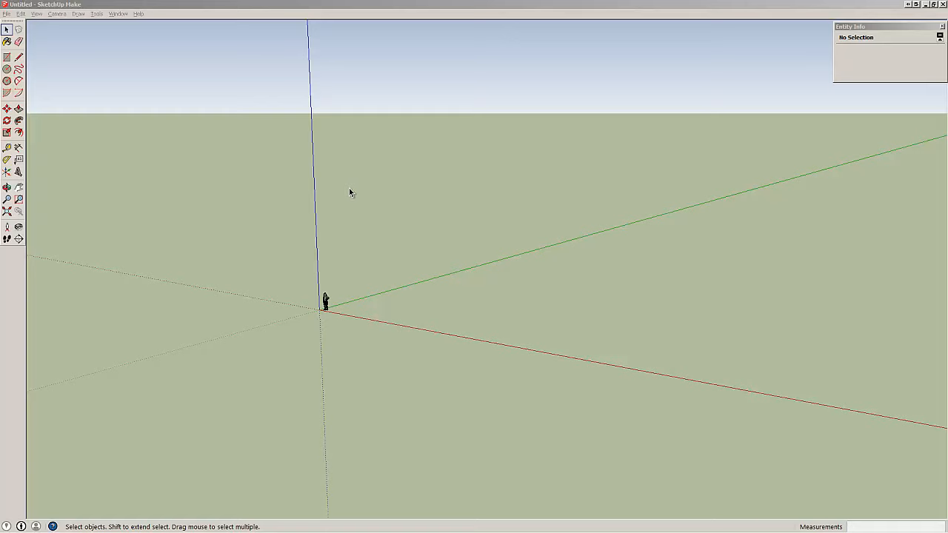
mouse_move(343, 206)
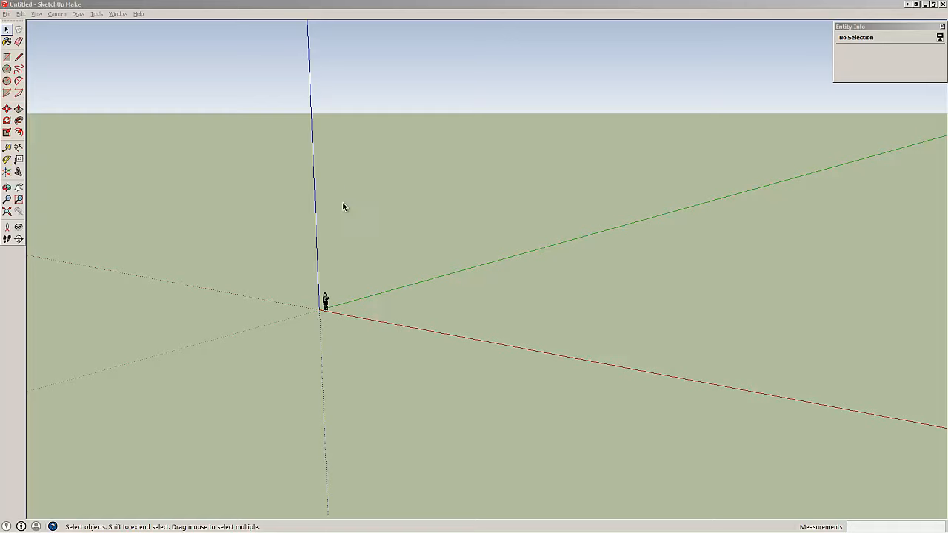
mouse_move(326, 254)
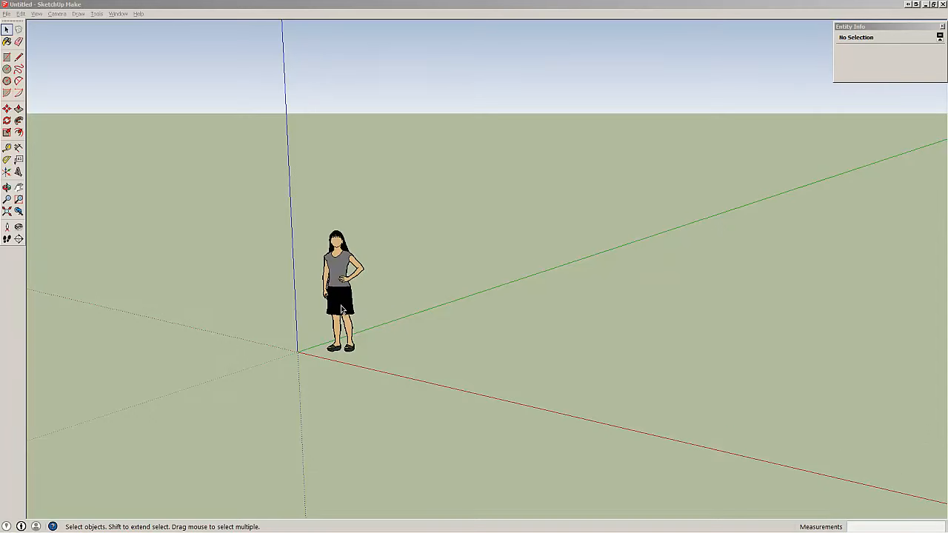
mouse_move(302, 201)
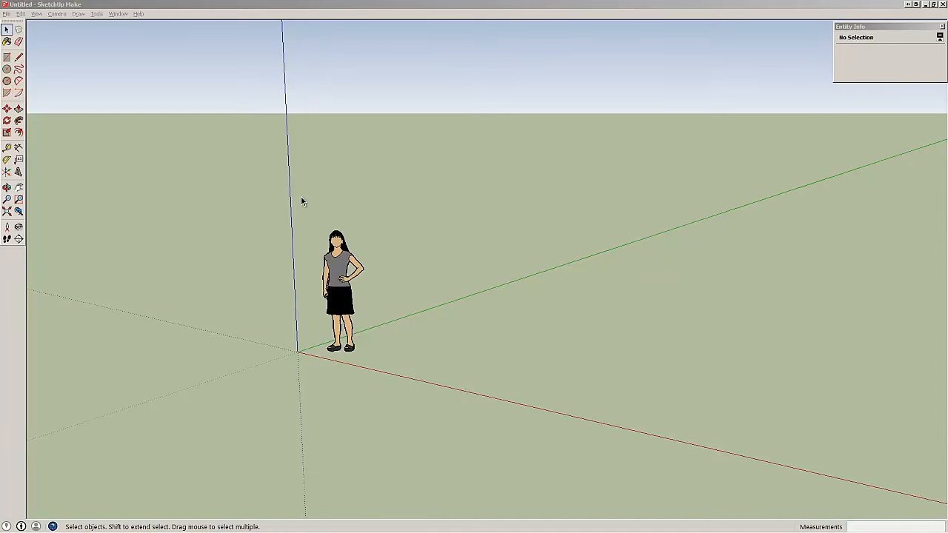
Step: Erase the scale figure and orbit the empty ground plane
left_click(342, 289)
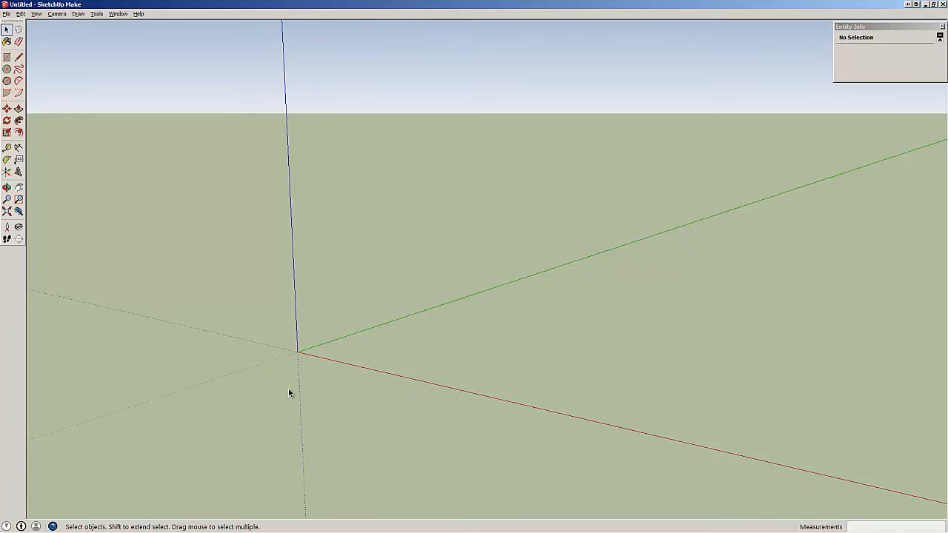
left_click(7, 188)
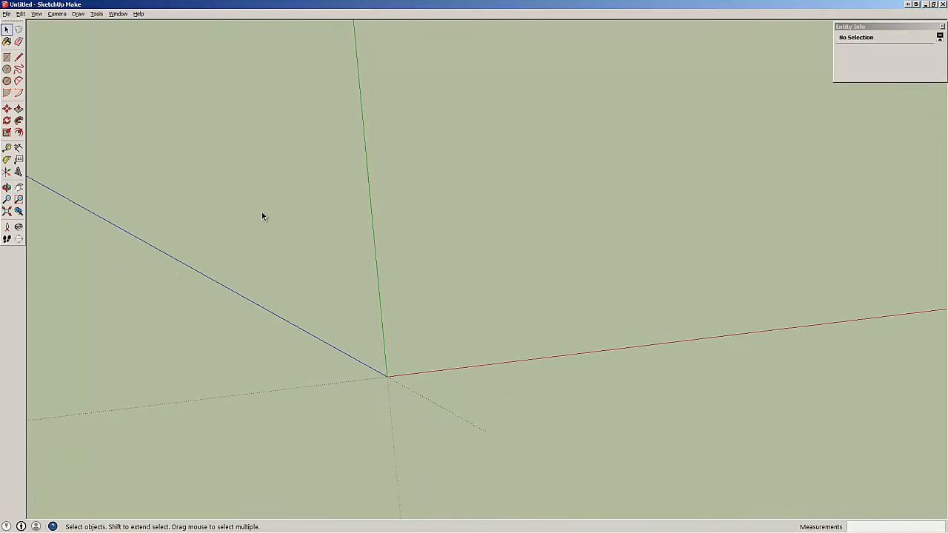
mouse_move(166, 109)
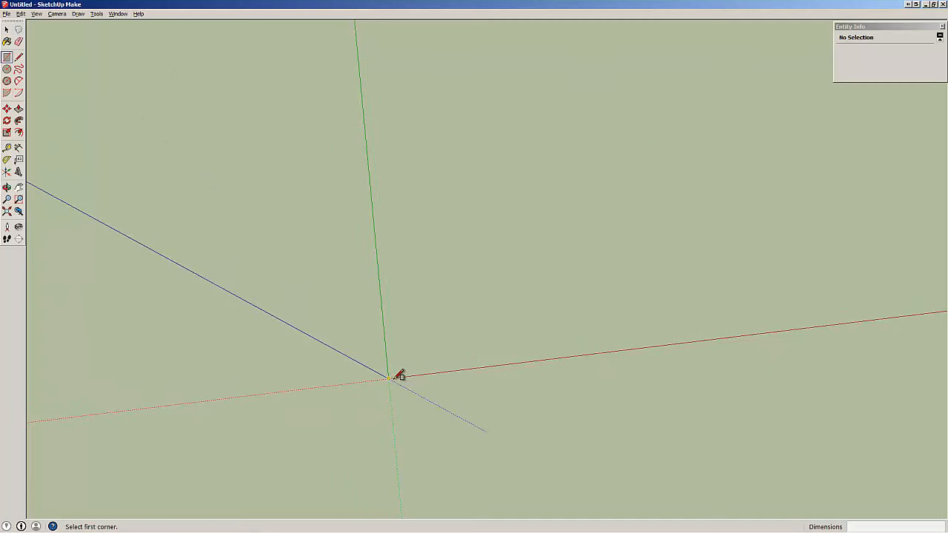
Step: Draw a 2 by 18 rectangle on the ground starting at the origin
left_click(388, 378)
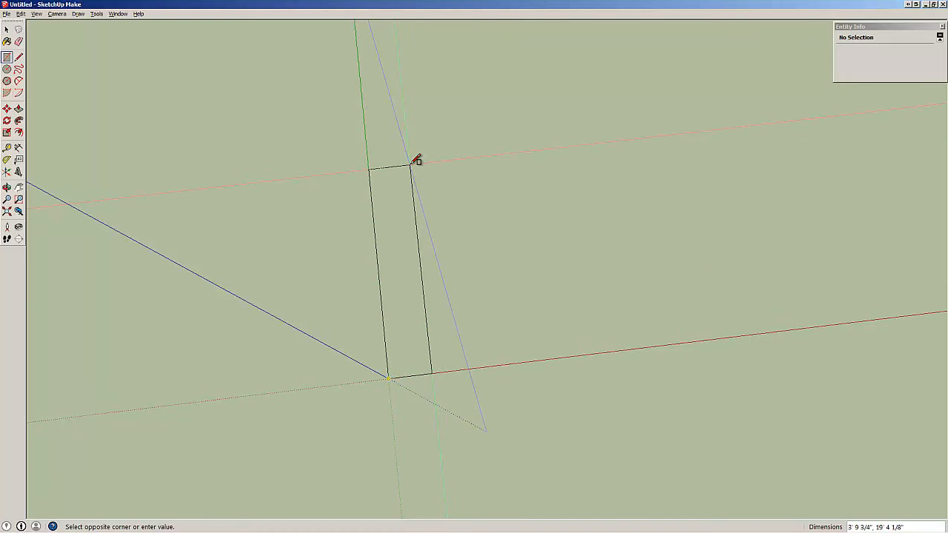
left_click(416, 161)
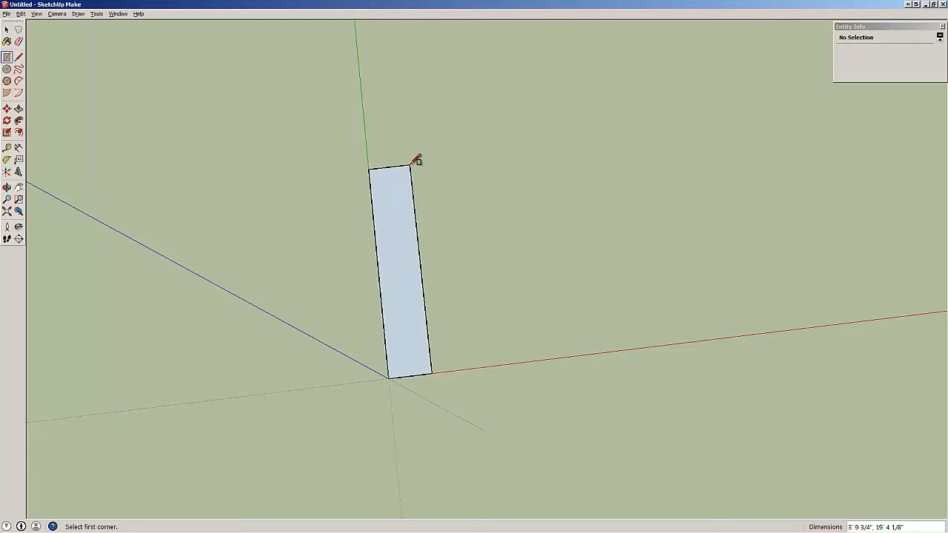
type("2,18")
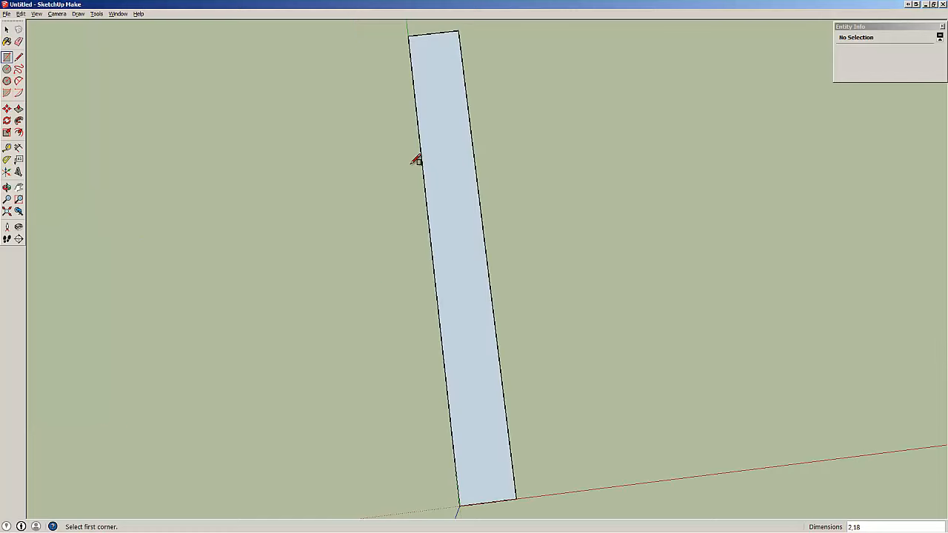
mouse_move(311, 267)
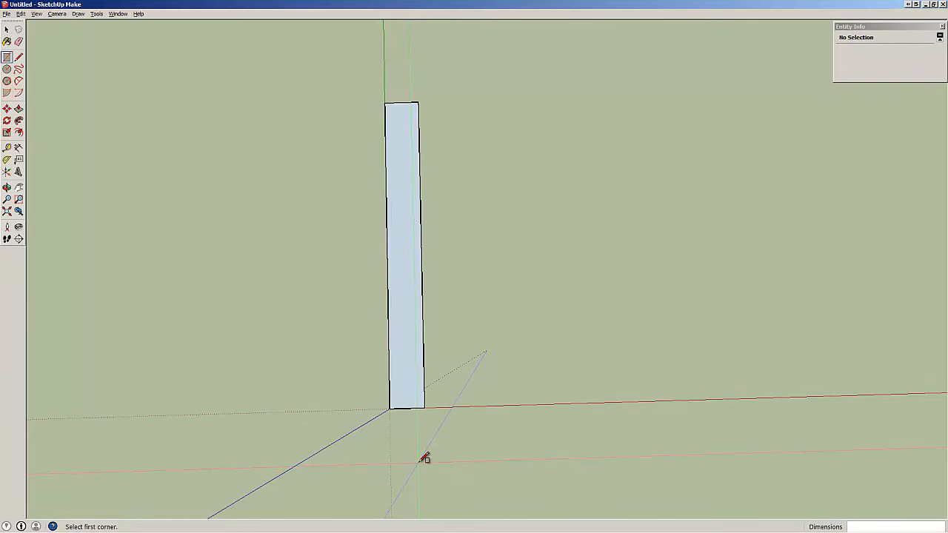
Step: Push/Pull the rectangle up into a thin solid board and orbit to view it
left_click(18, 108)
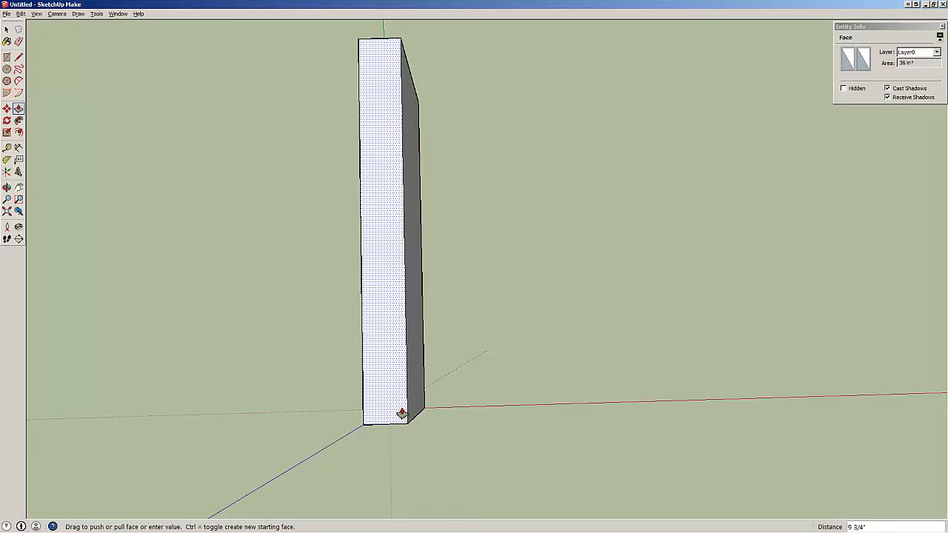
left_click_drag(402, 412, 402, 412)
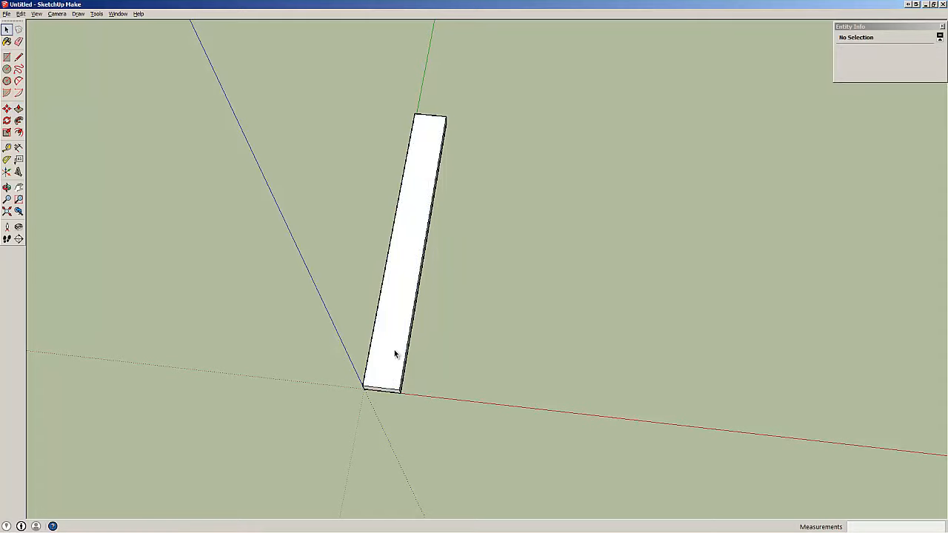
Step: Make the whole board a component named stile
left_click(395, 352)
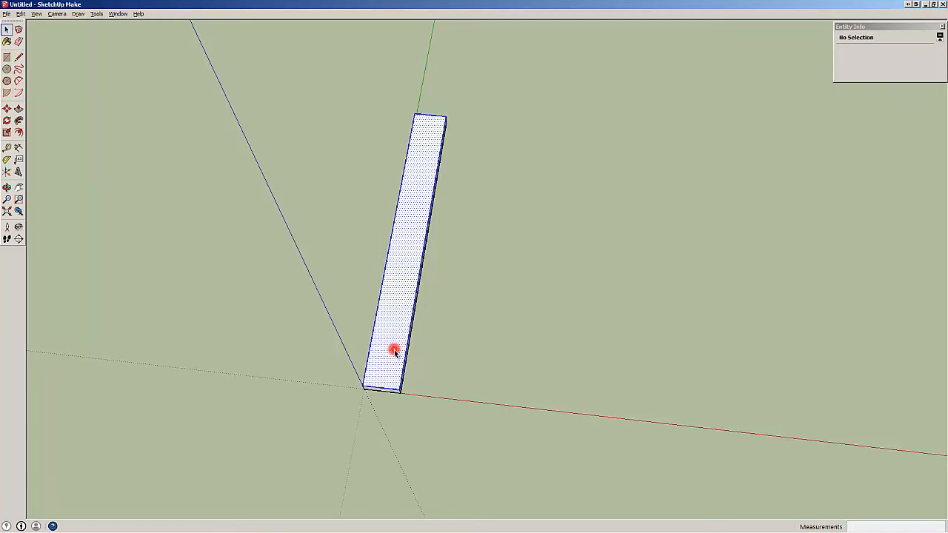
left_click(394, 350)
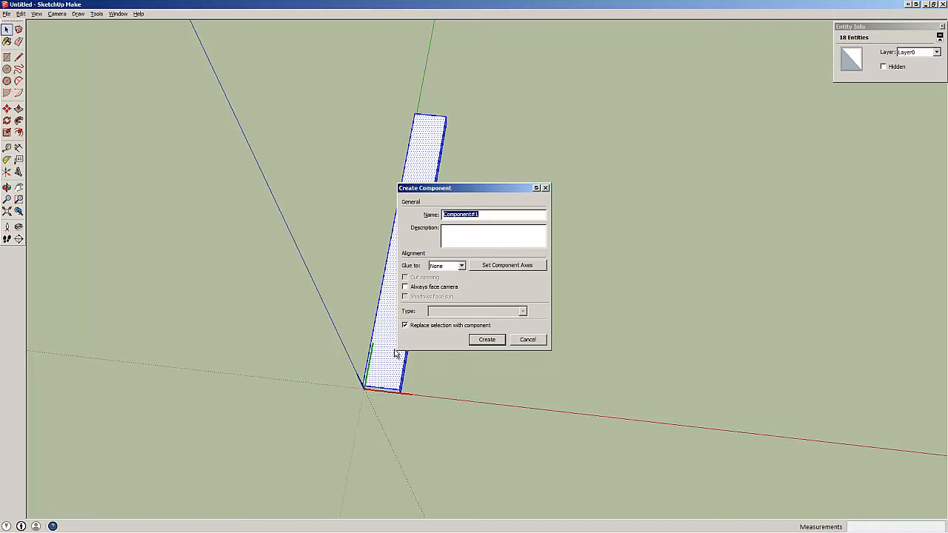
type("stie")
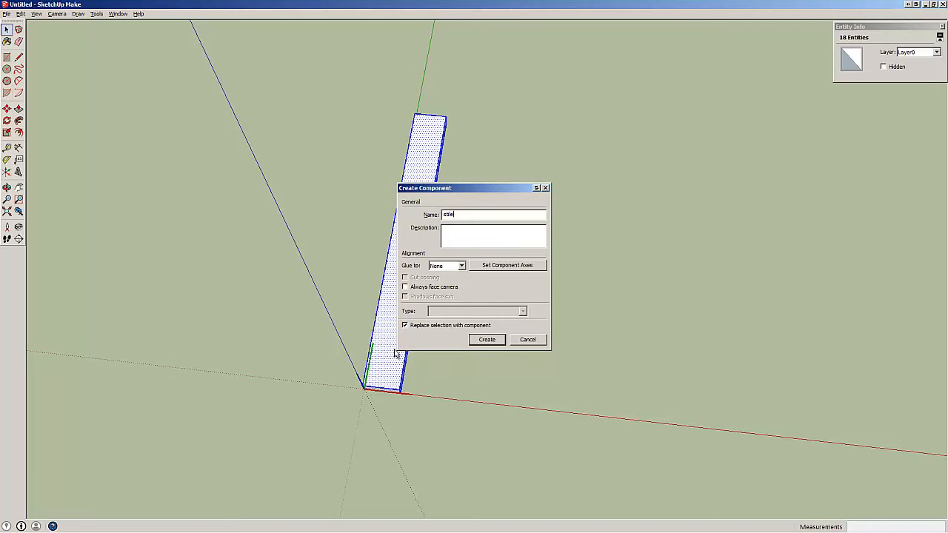
left_click(486, 339)
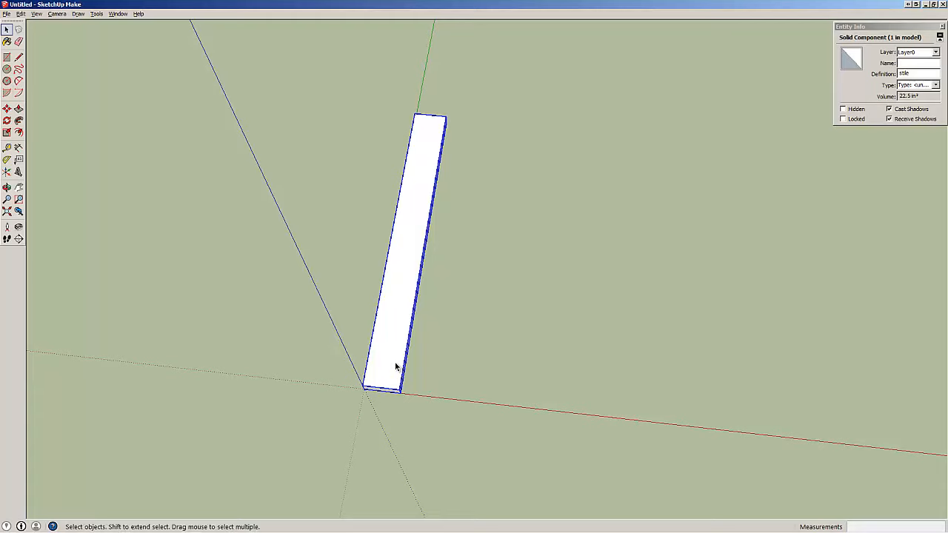
Step: Copy the stile 11 along the red axis with the Move tool
left_click(7, 109)
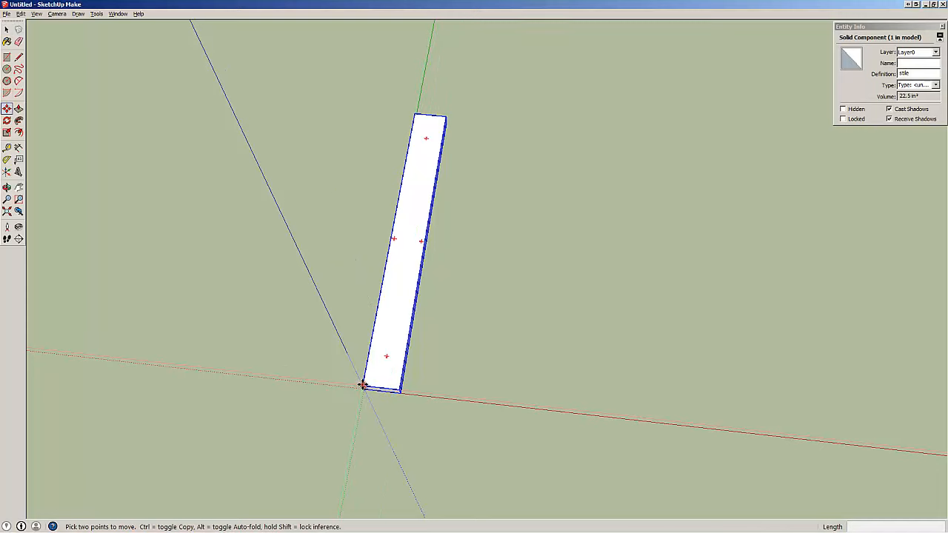
left_click_drag(363, 385, 463, 396)
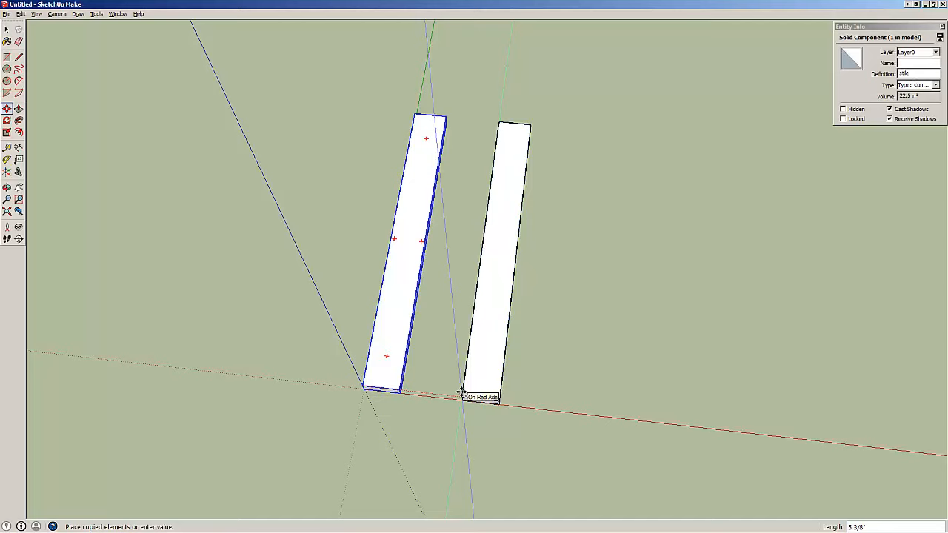
left_click_drag(463, 397, 485, 400)
type("11")
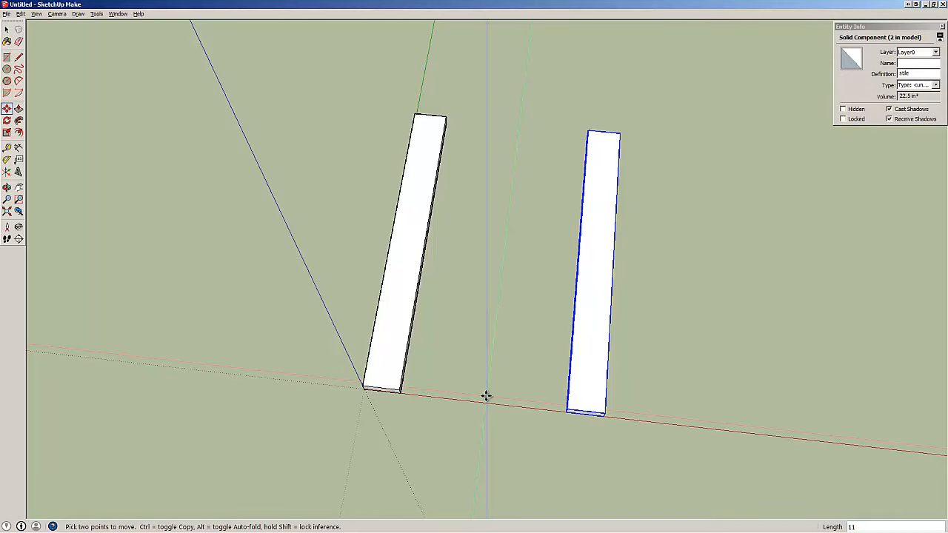
mouse_move(580, 364)
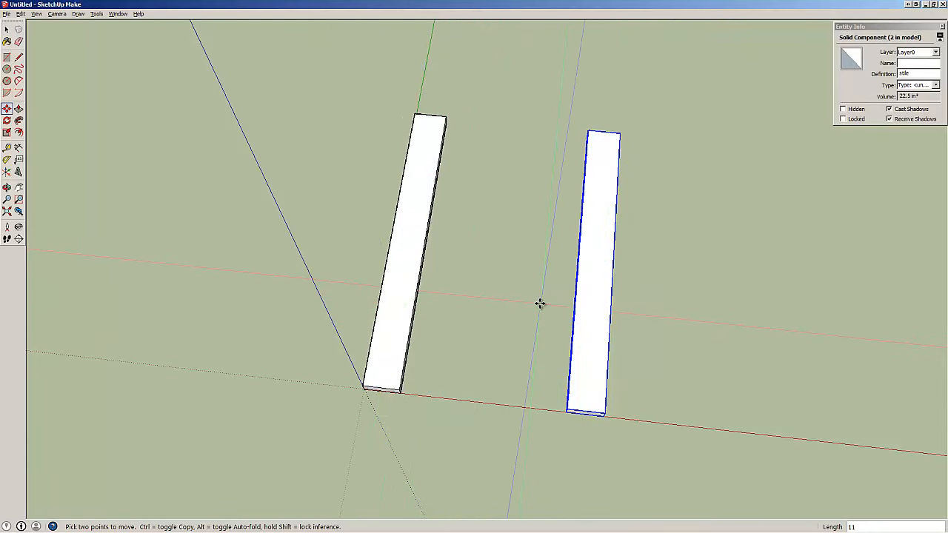
right_click(600, 304)
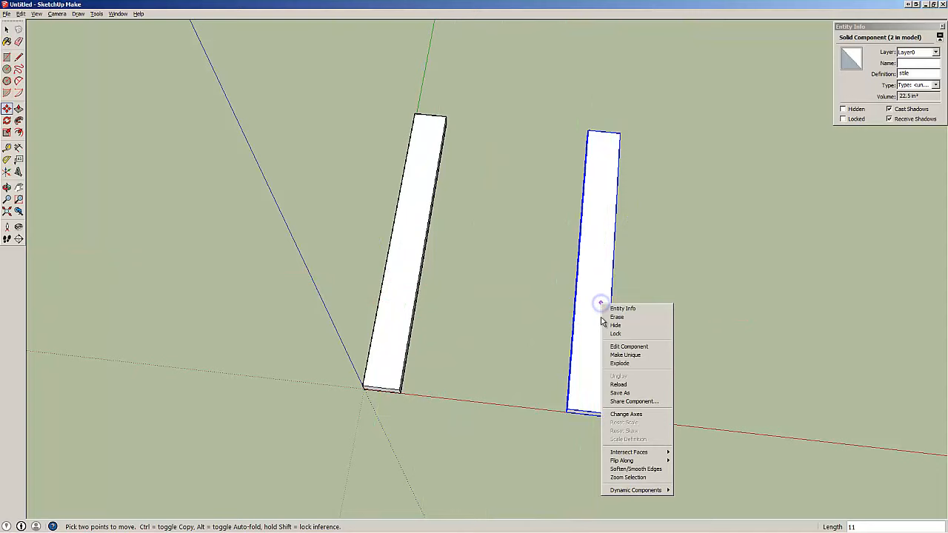
mouse_move(623, 461)
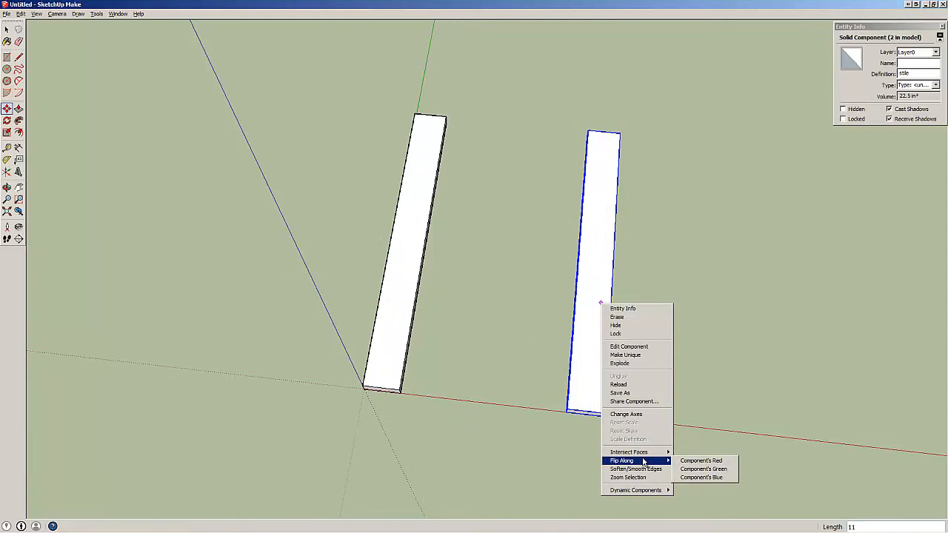
mouse_move(670, 463)
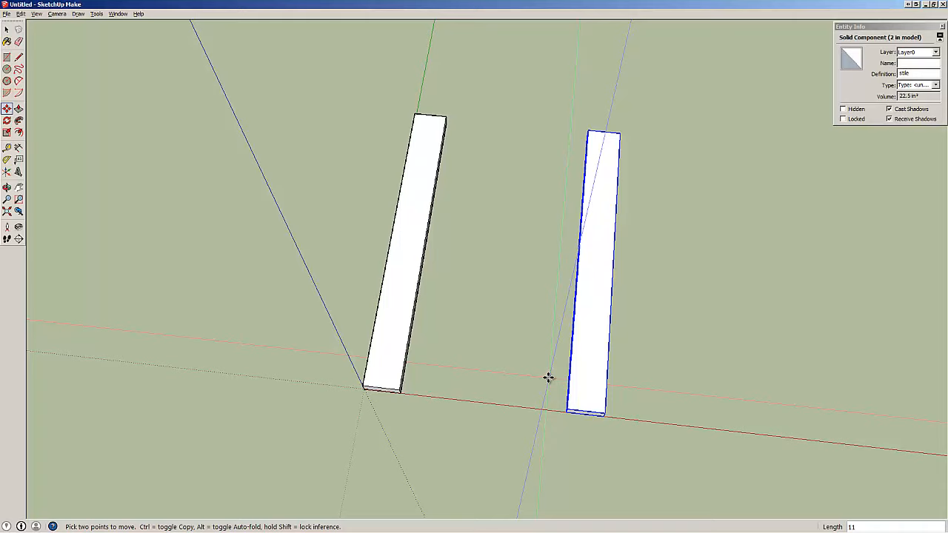
mouse_move(553, 378)
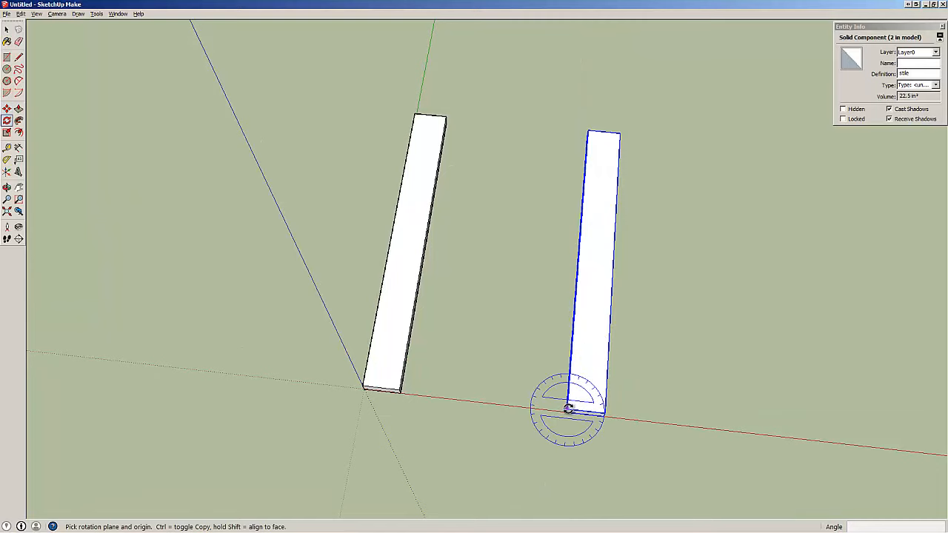
mouse_move(568, 409)
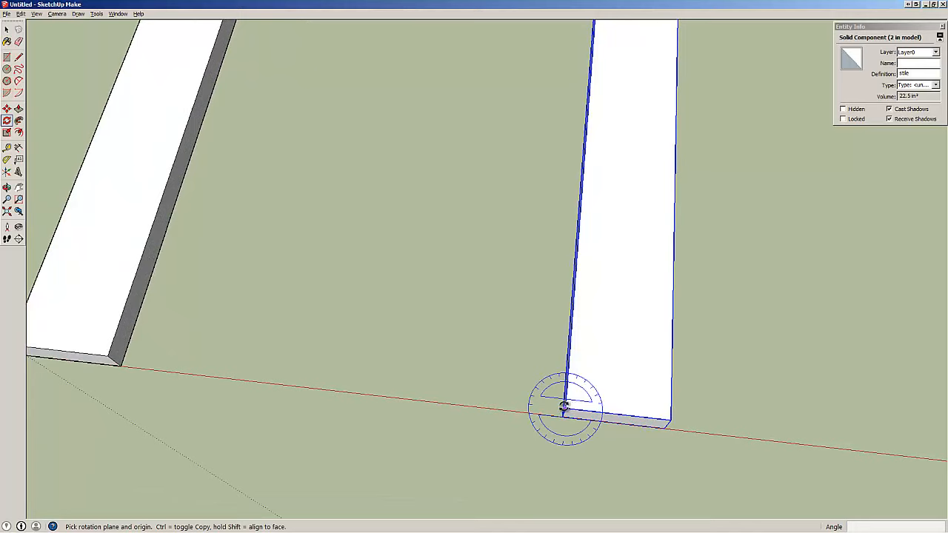
mouse_move(565, 408)
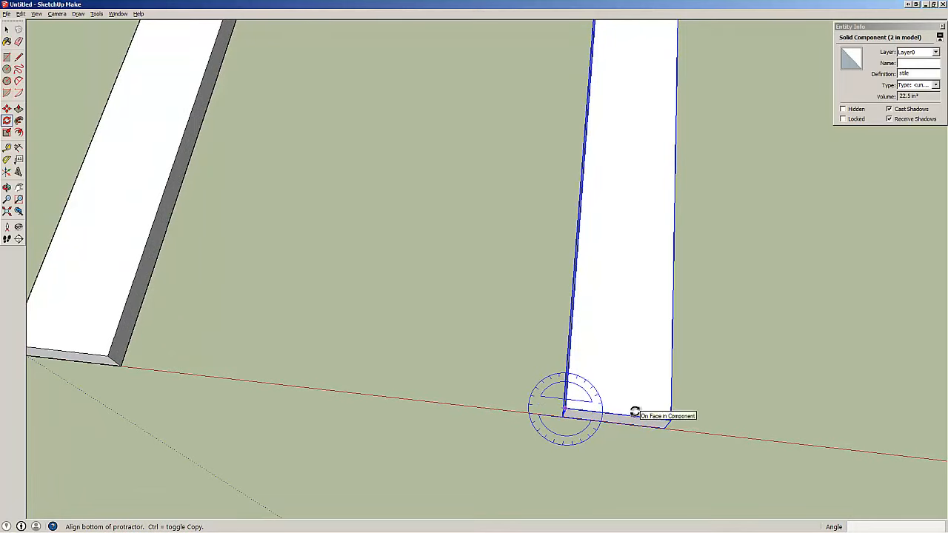
Step: Rotate-copy the stile 90° about its corner to lie crosswise across the two stiles
left_click(565, 411)
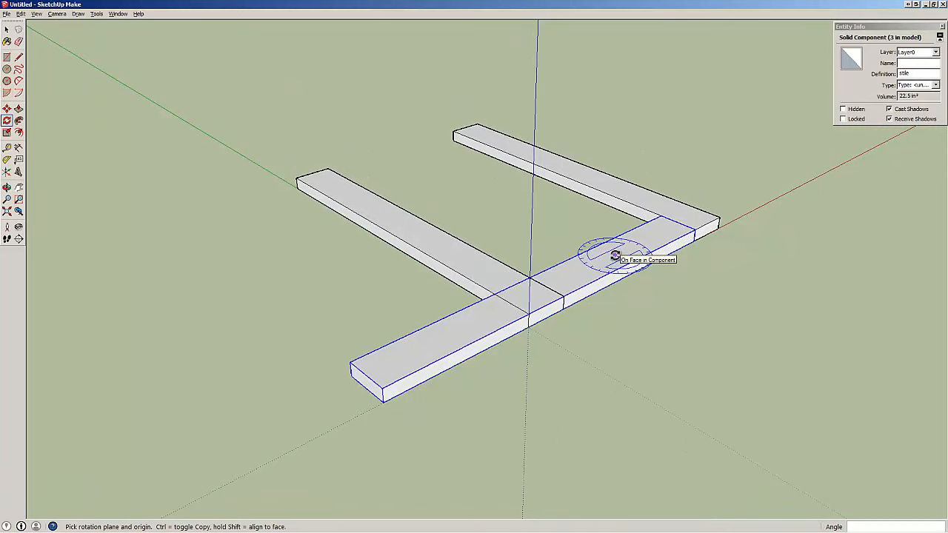
Step: Make the crosswise piece unique and rename its definition to rail
right_click(615, 256)
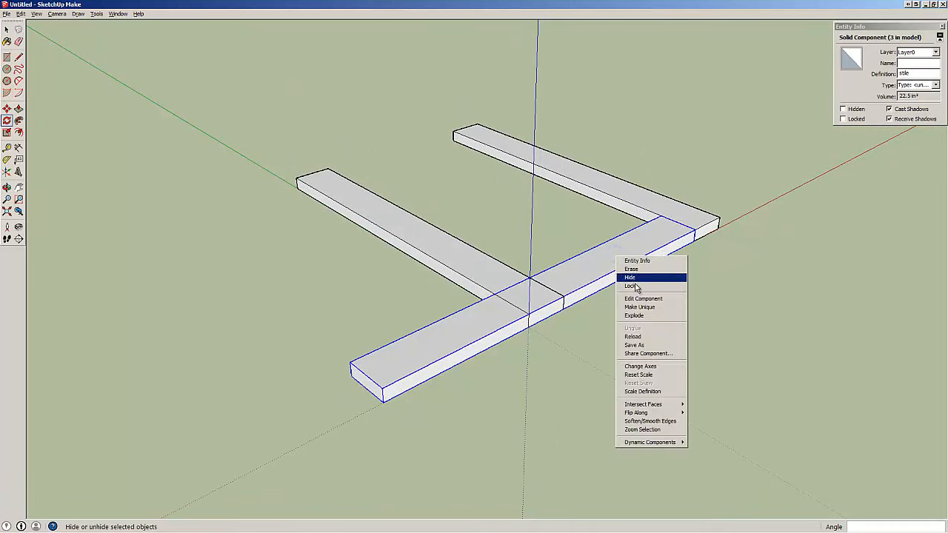
mouse_move(643, 307)
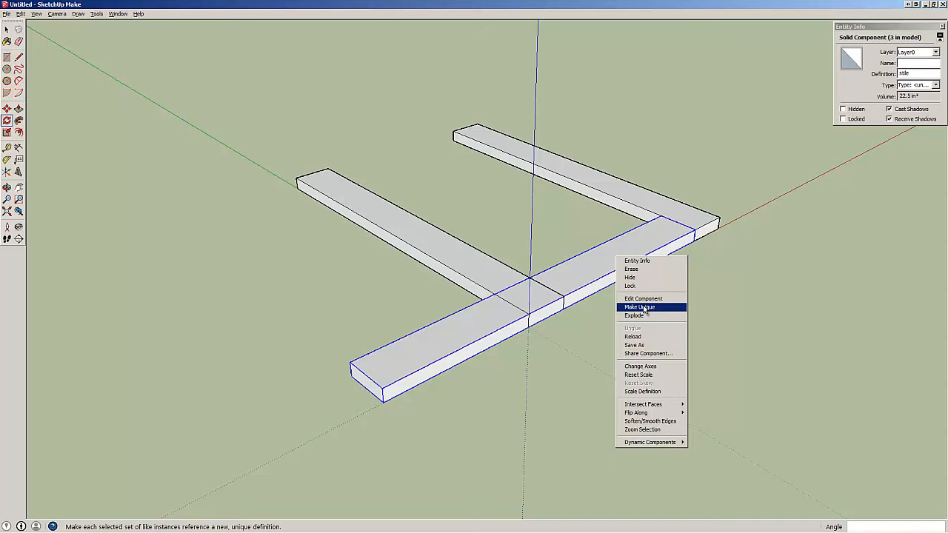
left_click(639, 306)
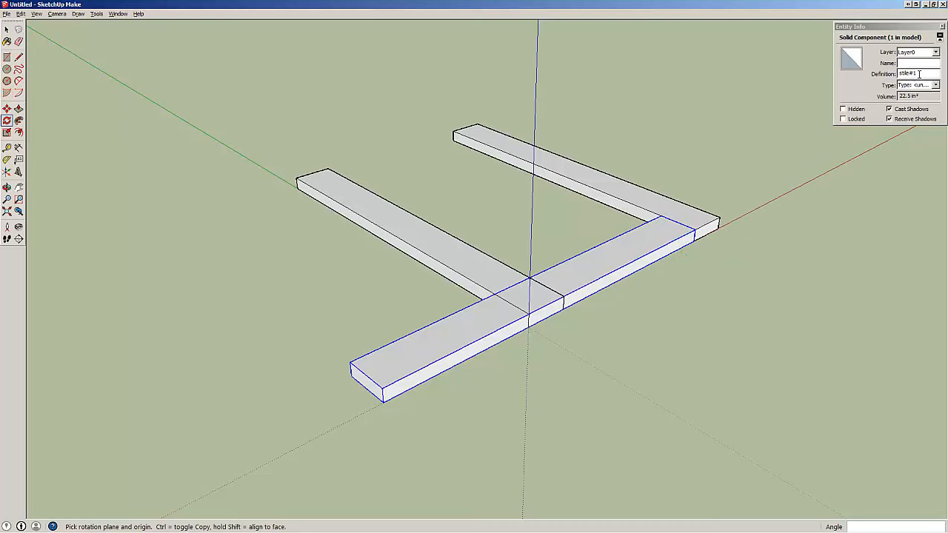
double_click(907, 73)
type("rail")
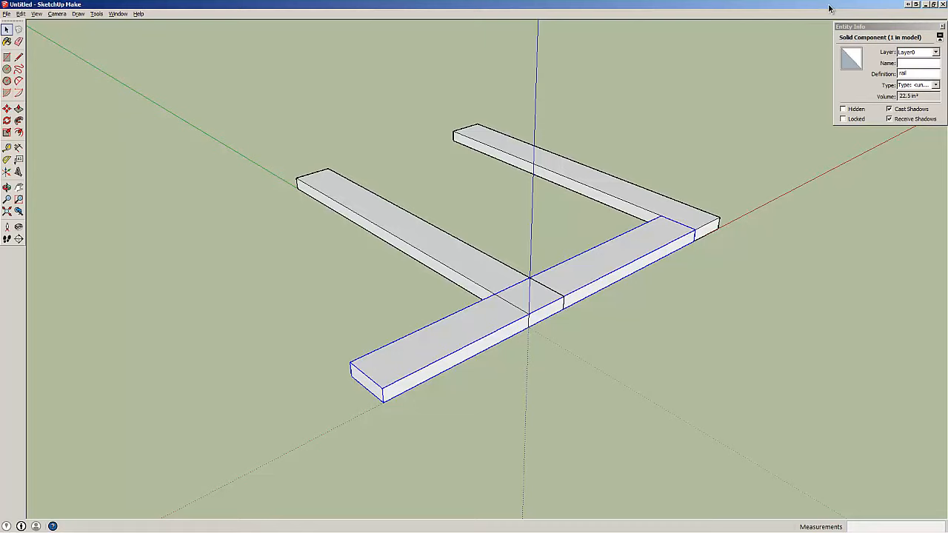
mouse_move(572, 281)
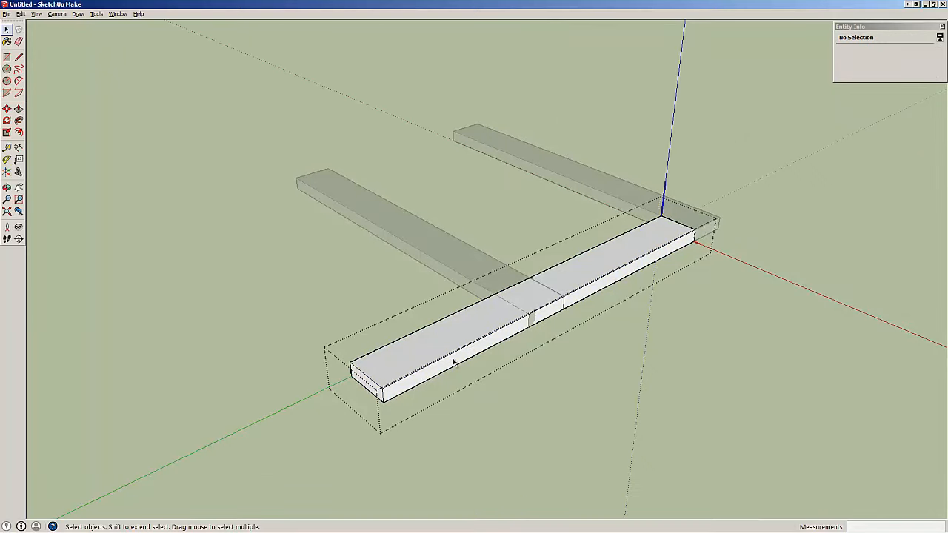
mouse_move(481, 356)
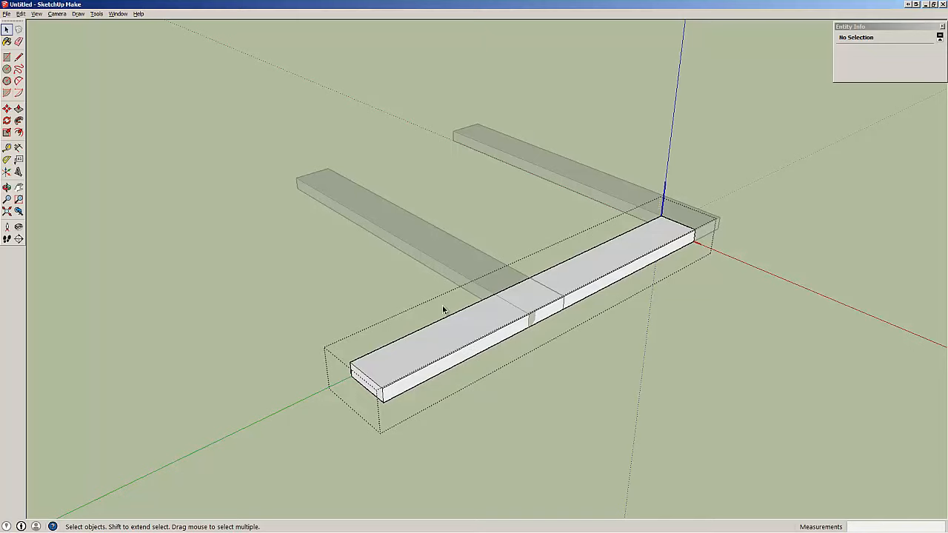
mouse_move(424, 245)
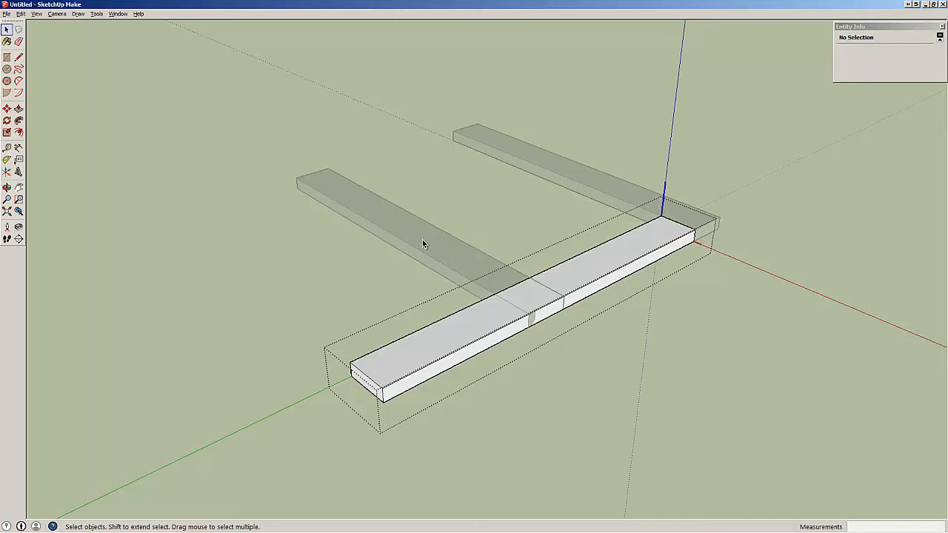
mouse_move(412, 269)
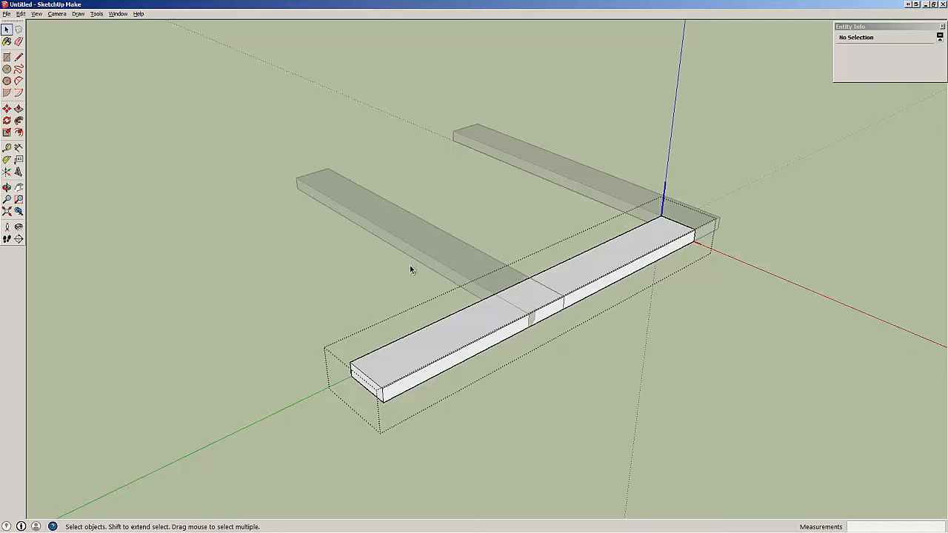
Step: Push the rail's end face inward to shorten it by about 9 inches
left_click(19, 108)
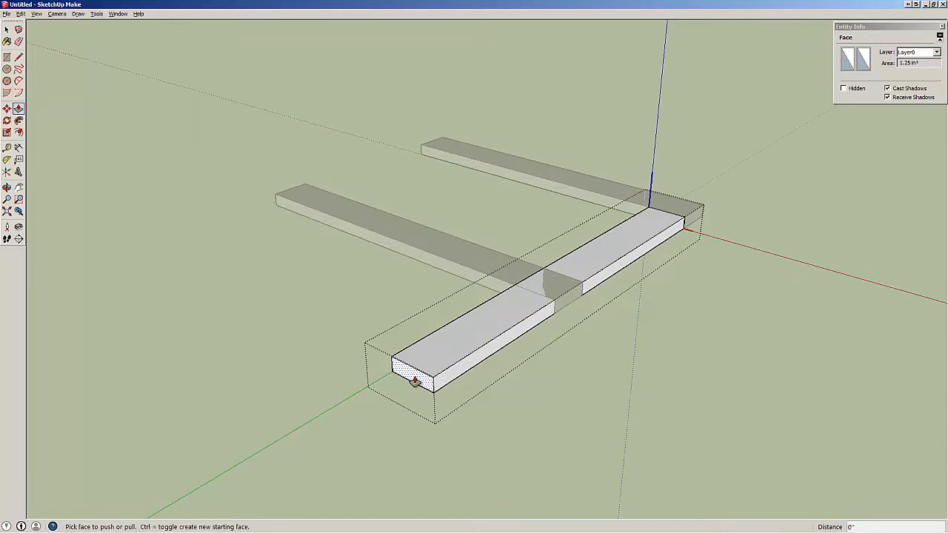
left_click_drag(415, 382, 559, 292)
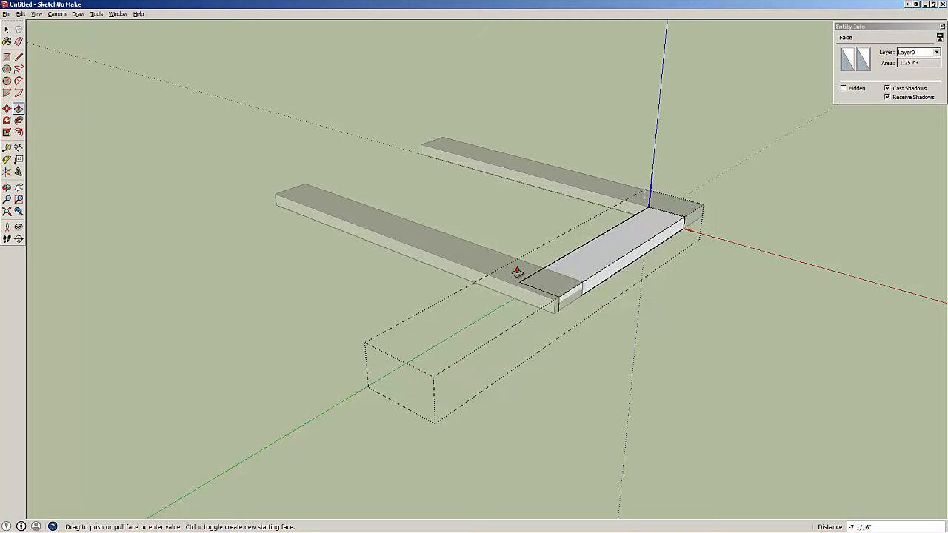
left_click_drag(519, 273, 488, 253)
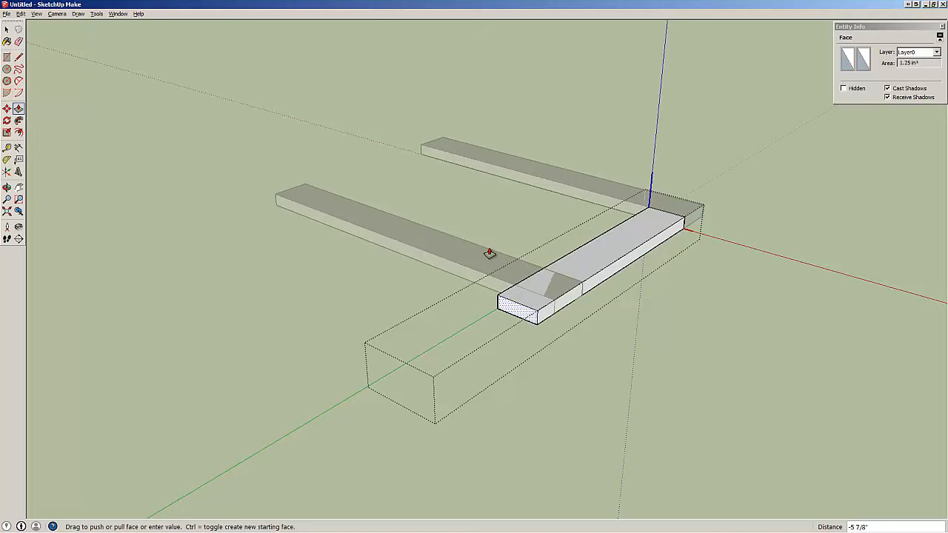
left_click_drag(489, 254, 567, 279)
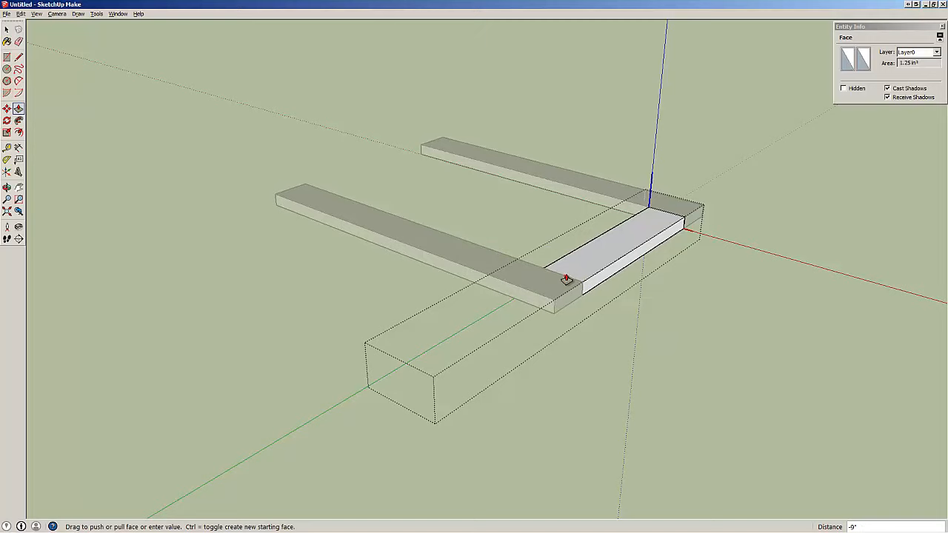
mouse_move(583, 287)
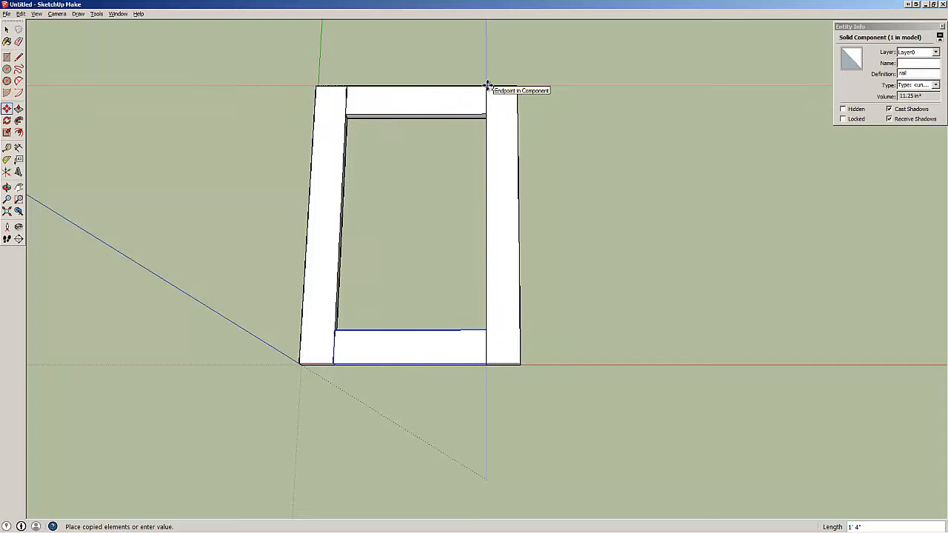
Step: Copy the rail to the other end of the stiles and orbit around the finished frame
scroll("up", 3)
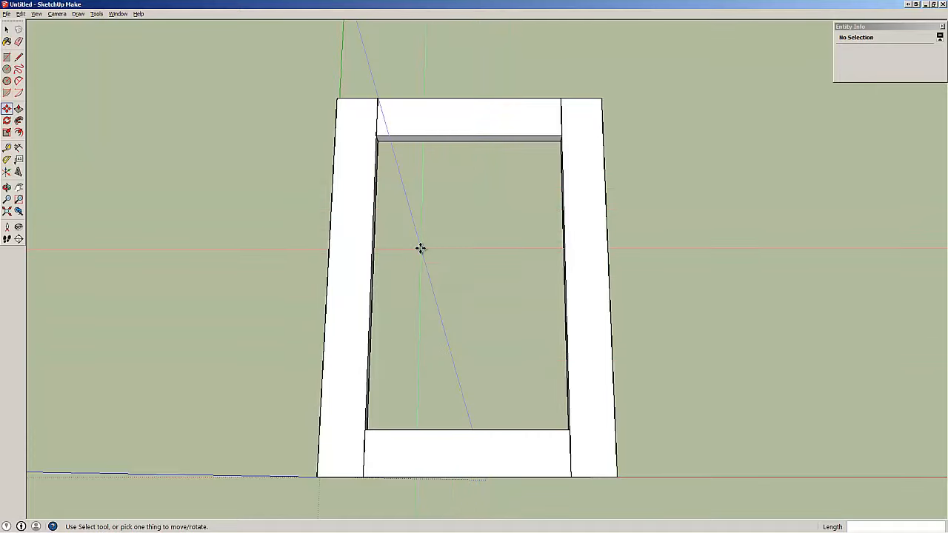
left_click_drag(421, 248, 495, 194)
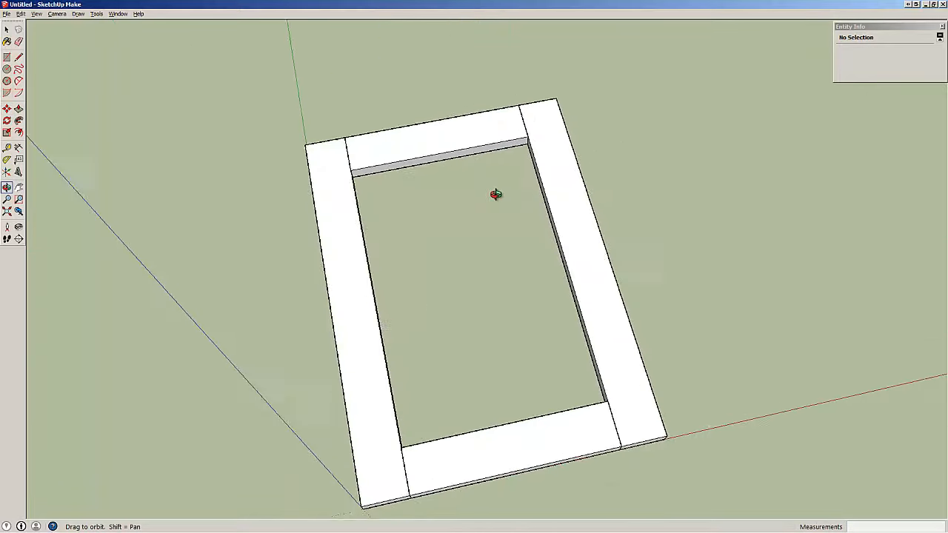
left_click_drag(496, 195, 694, 166)
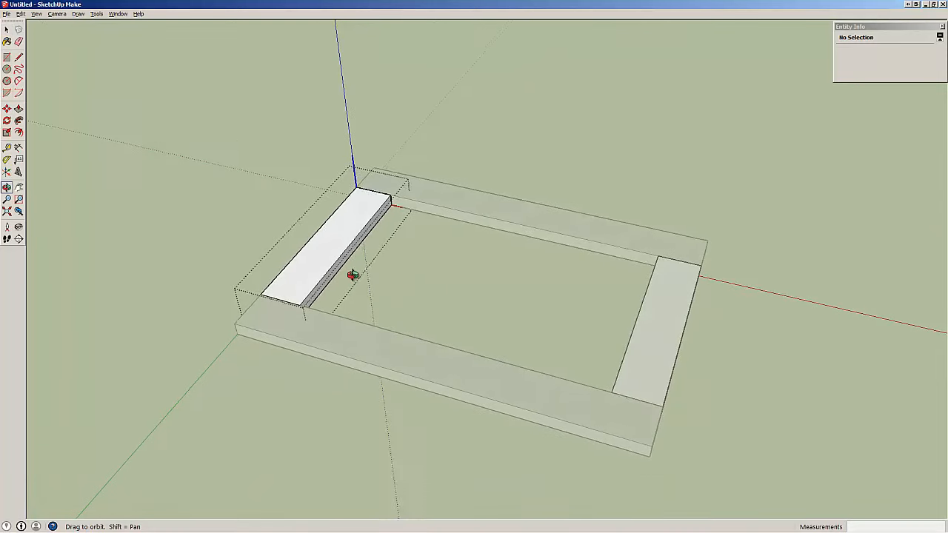
Step: Open the rail for editing and hide the rest of the model
left_click(7, 29)
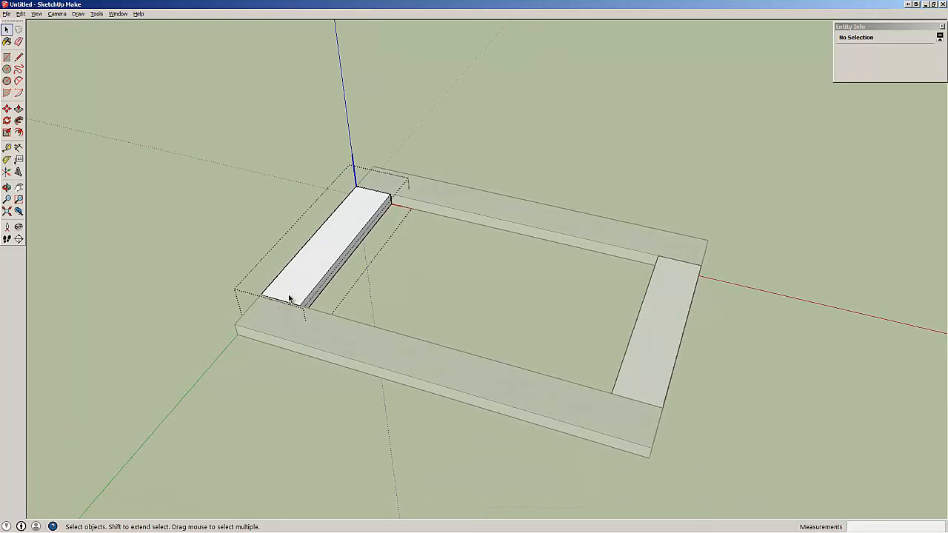
mouse_move(301, 294)
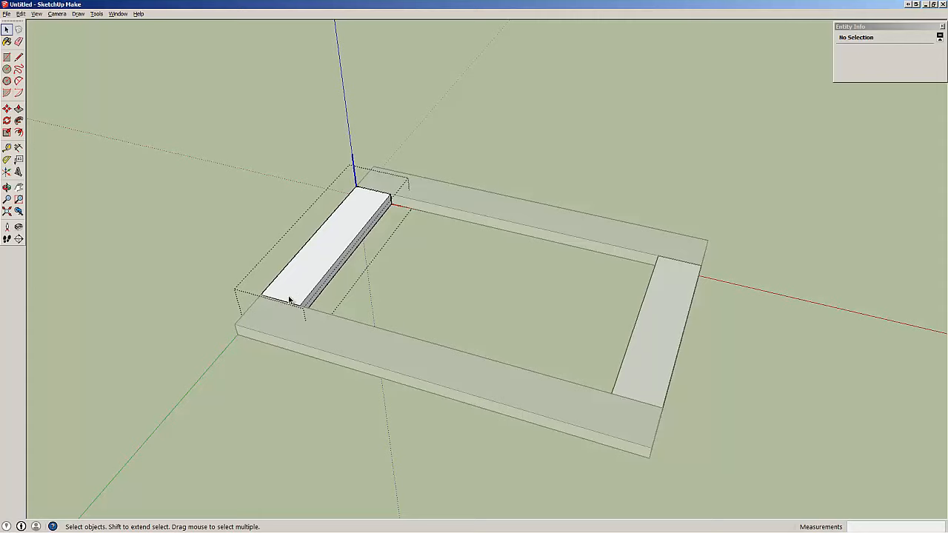
left_click(36, 13)
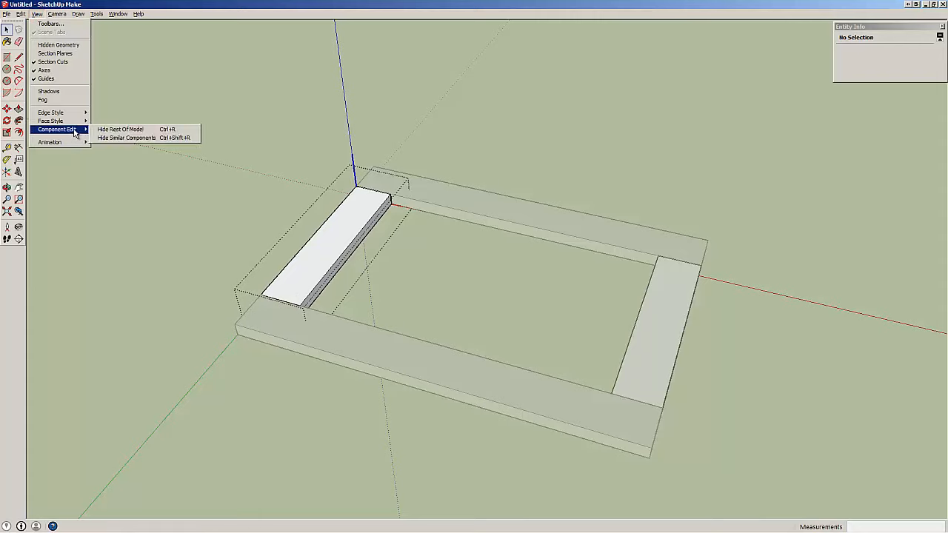
mouse_move(121, 130)
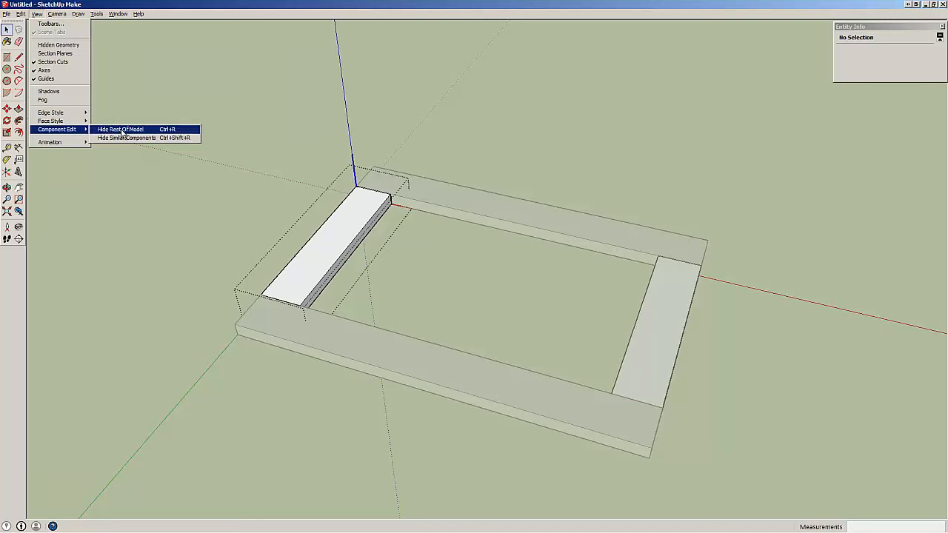
mouse_move(137, 138)
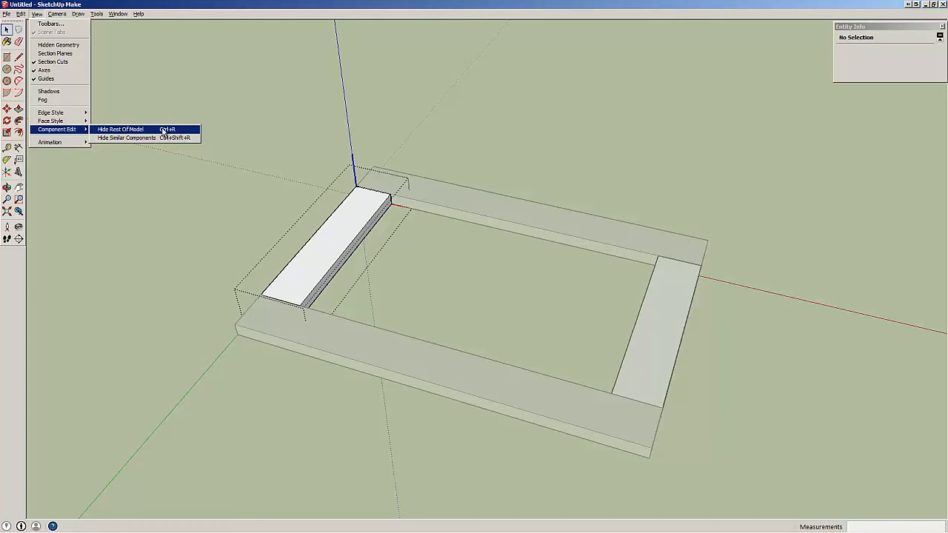
left_click(119, 129)
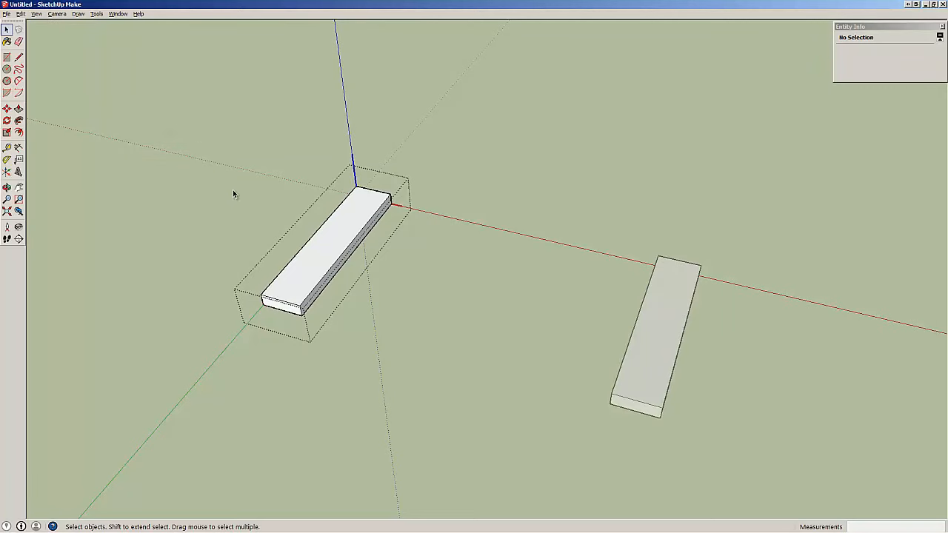
mouse_move(288, 298)
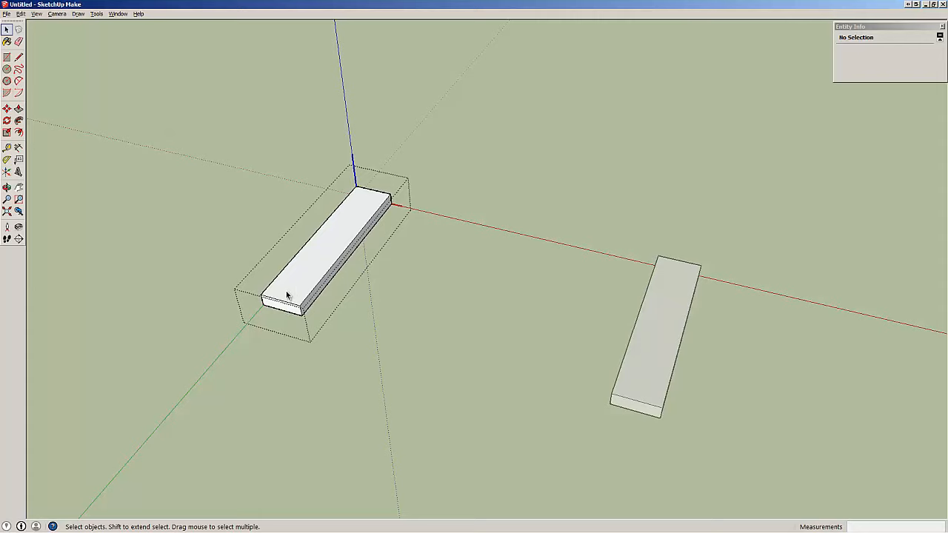
mouse_move(289, 286)
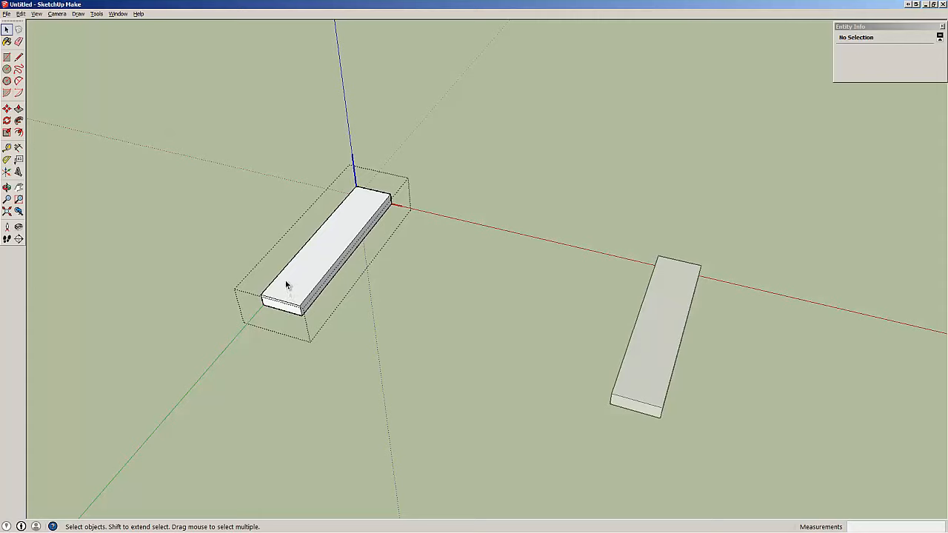
mouse_move(283, 326)
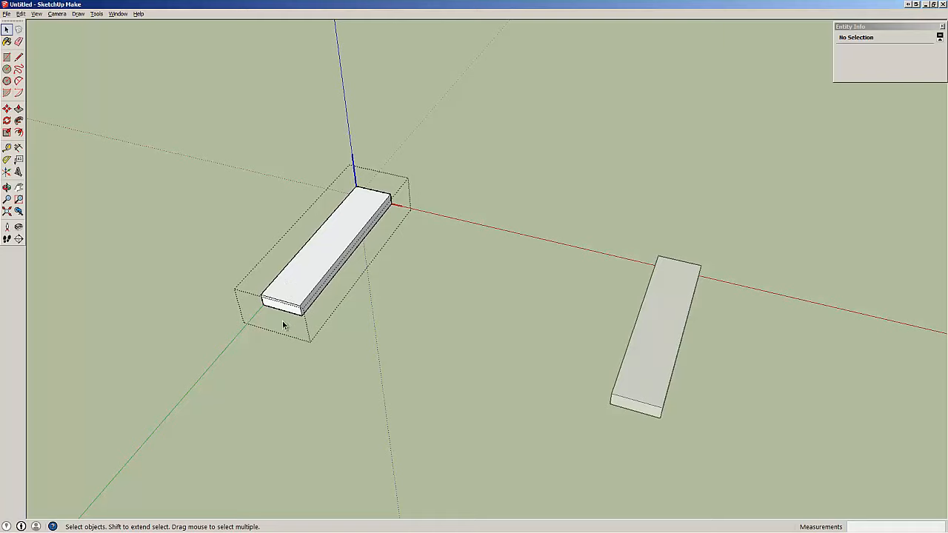
mouse_move(280, 361)
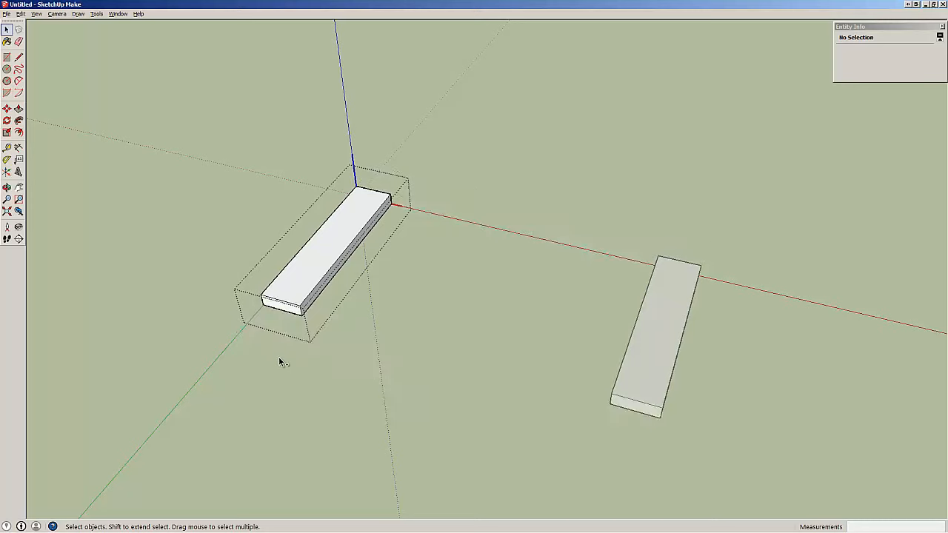
mouse_move(267, 311)
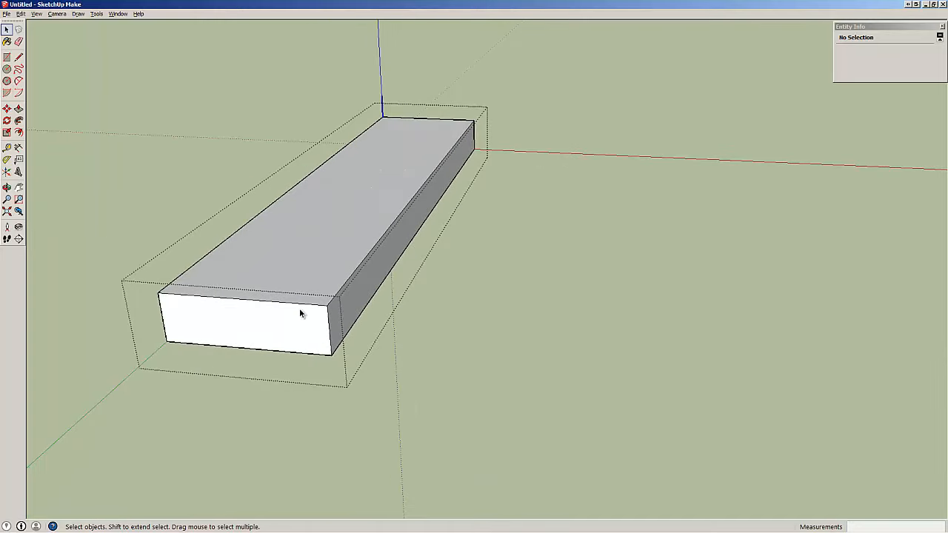
mouse_move(348, 283)
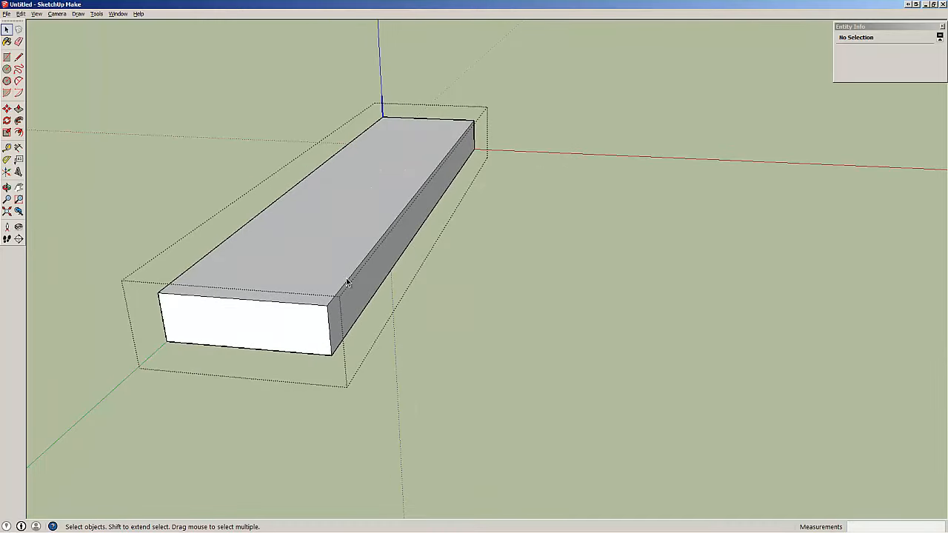
mouse_move(334, 315)
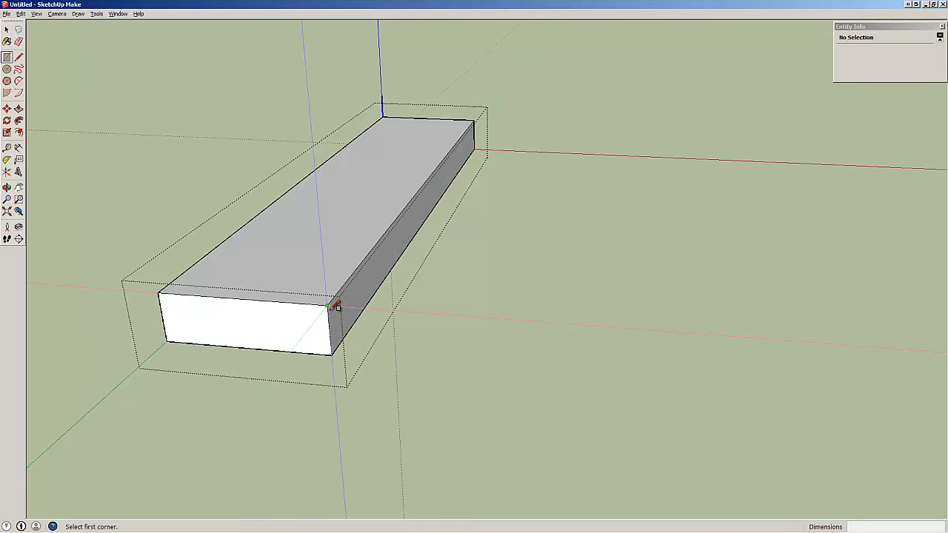
Step: Outline a 3/8 by 1/8 rabbet rectangle at the top corner of the rail's end face
left_click(335, 309)
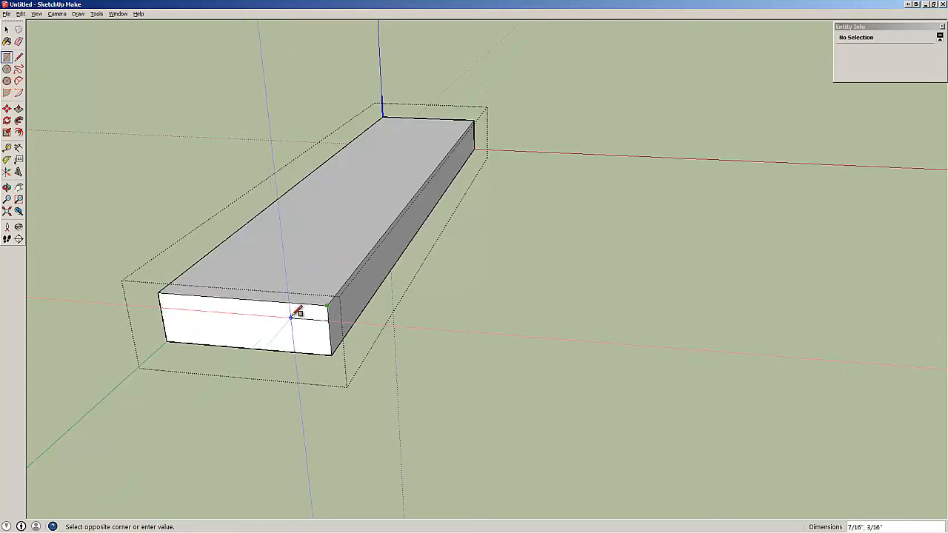
left_click(293, 313)
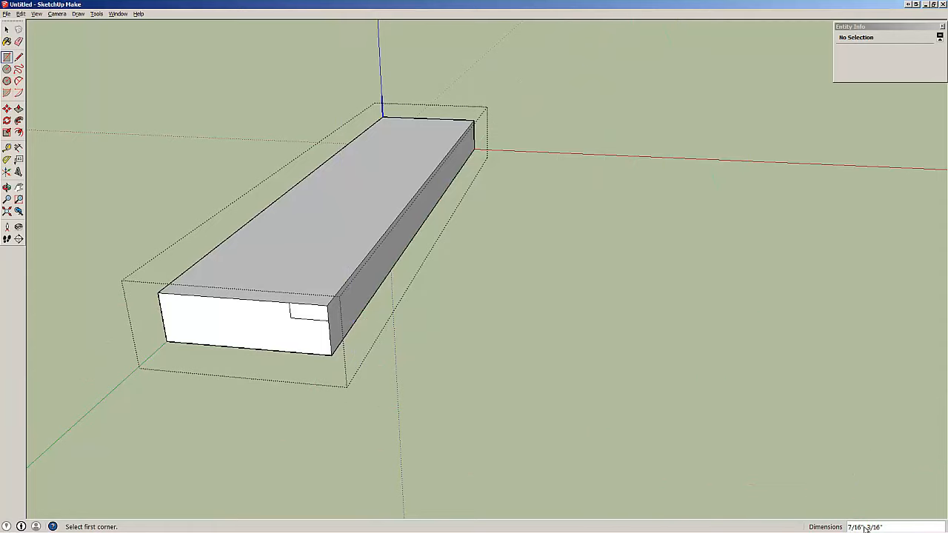
mouse_move(865, 459)
type("3/8,1/8")
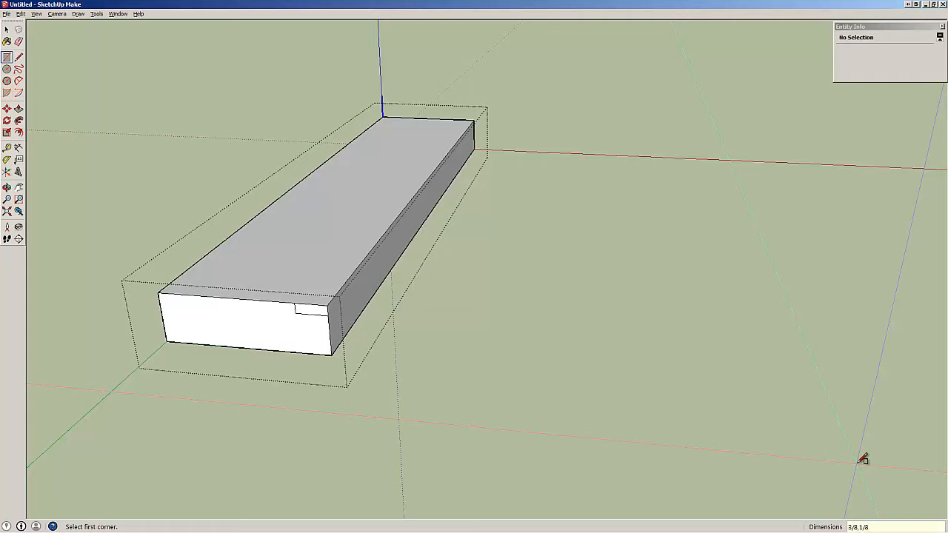
mouse_move(770, 463)
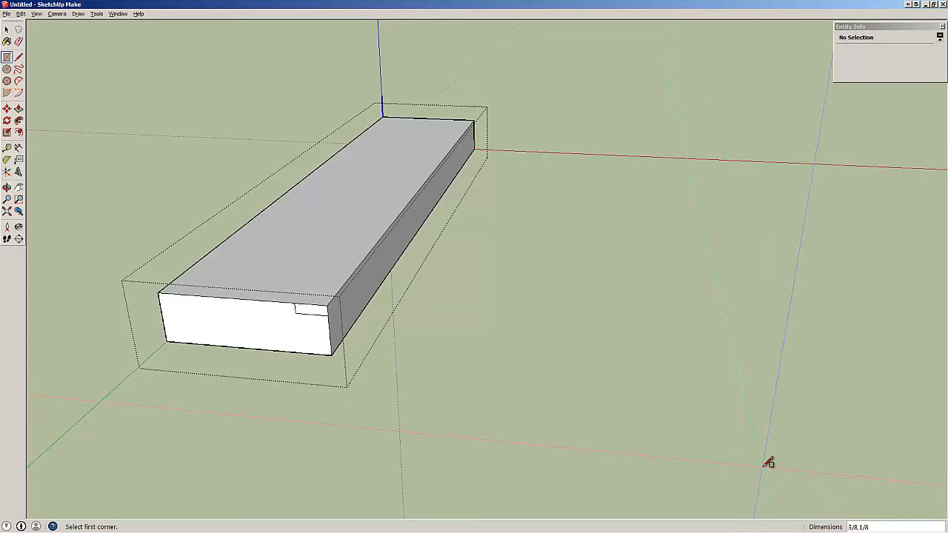
left_click(19, 108)
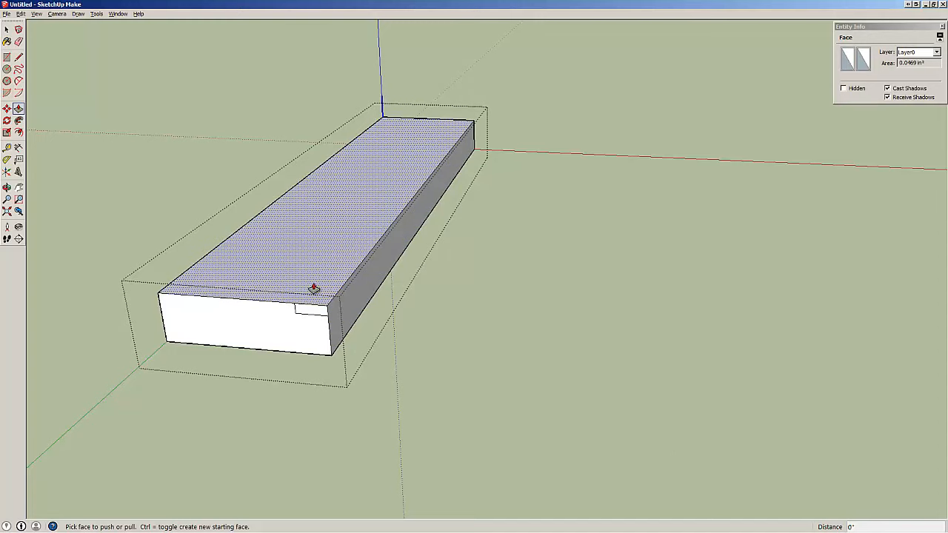
Step: Push the rabbet rectangle -9" through the rail's full length and check the far end
left_click(315, 289)
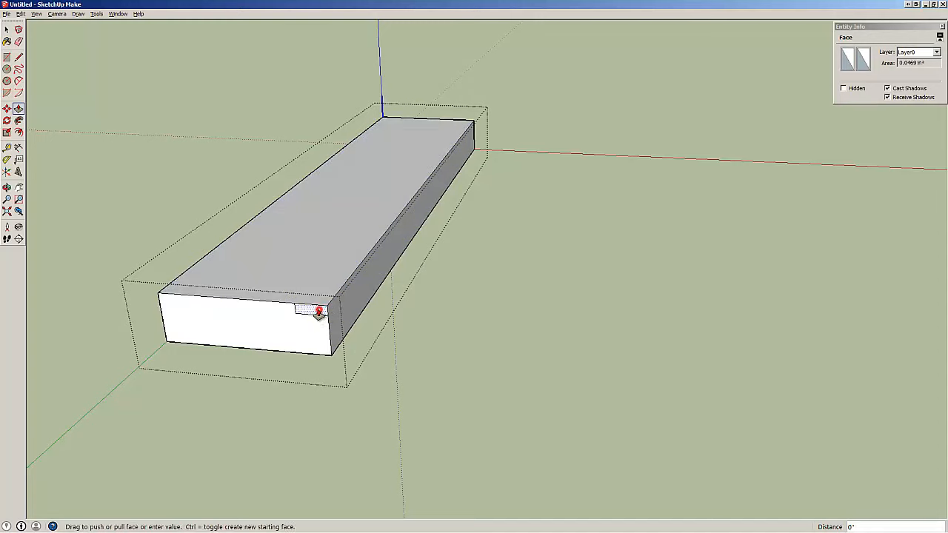
left_click_drag(318, 312, 440, 150)
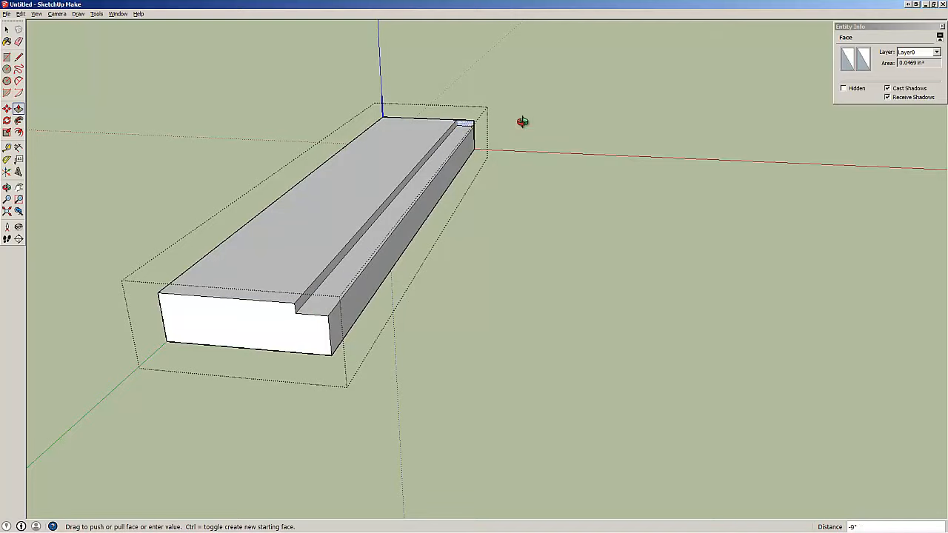
left_click_drag(522, 121, 333, 226)
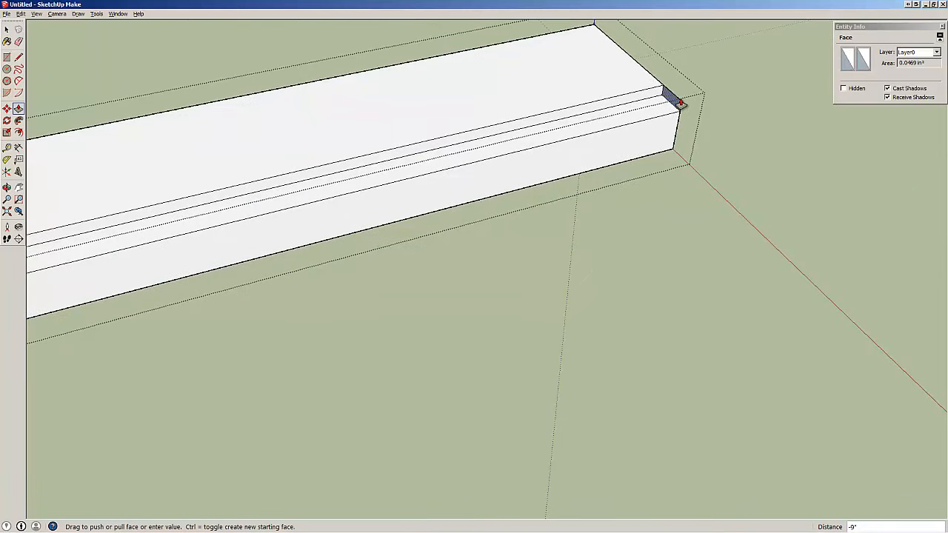
left_click_drag(678, 104, 655, 115)
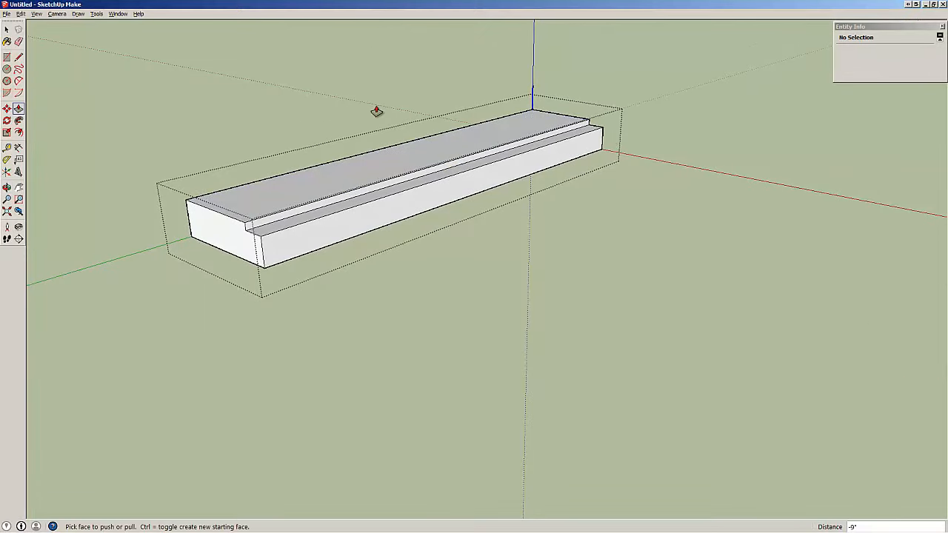
Step: Close the rail component so both rails carry the rabbet, and view the assembled frame
left_click(7, 29)
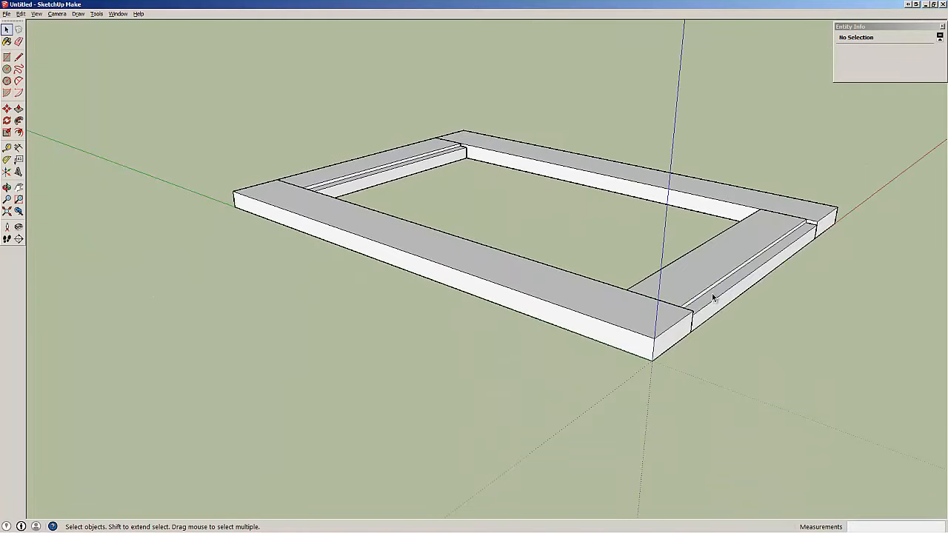
mouse_move(703, 308)
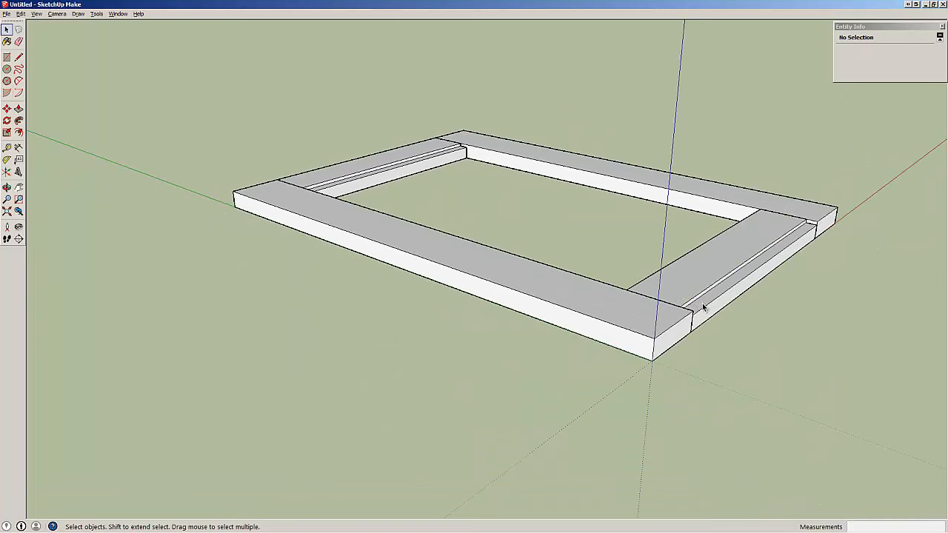
mouse_move(704, 245)
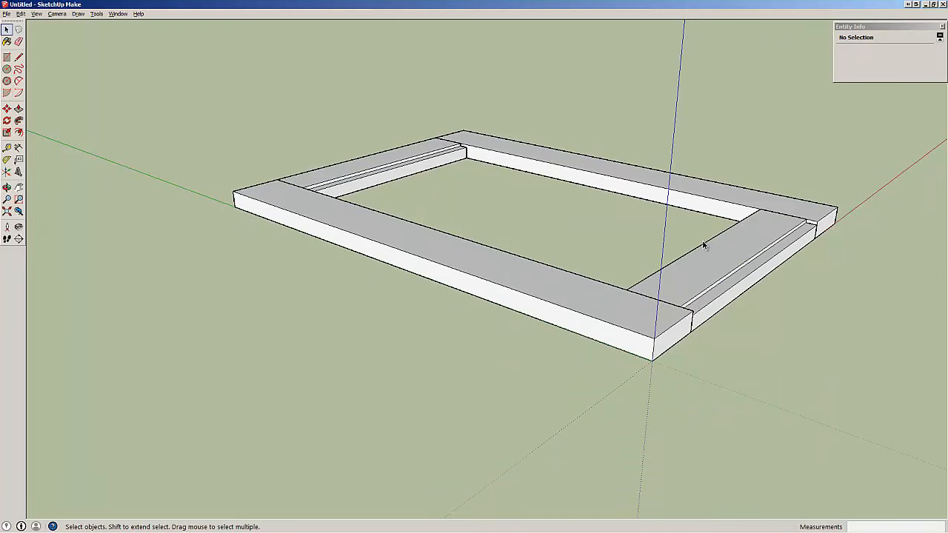
left_click_drag(704, 244, 511, 317)
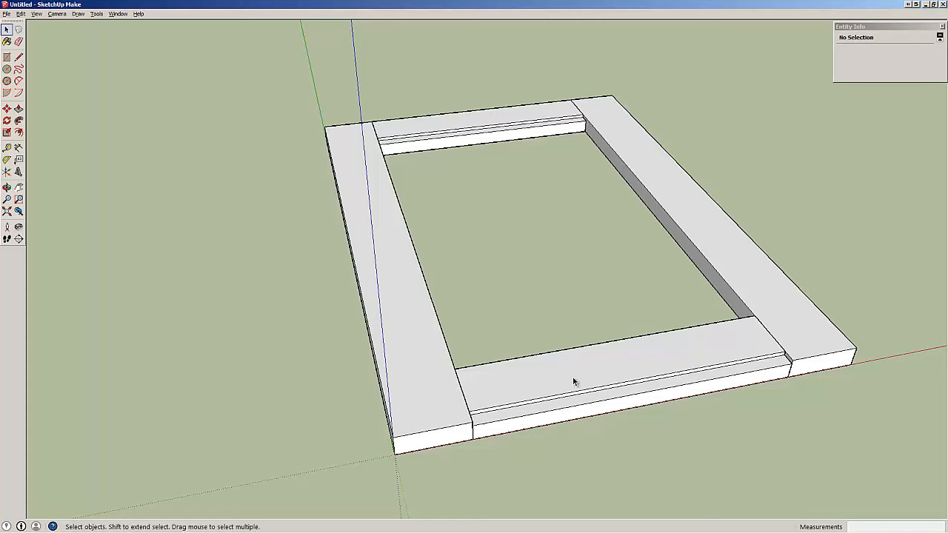
mouse_move(635, 282)
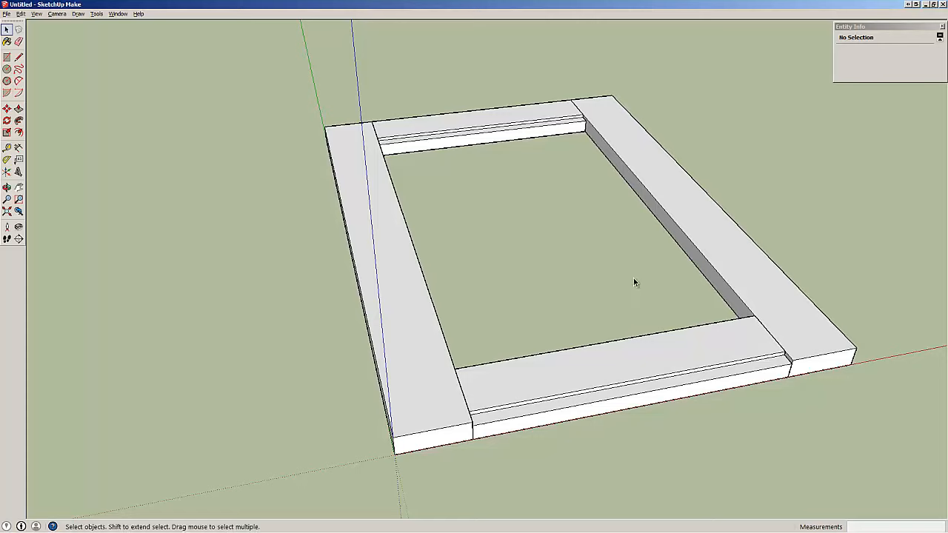
mouse_move(687, 266)
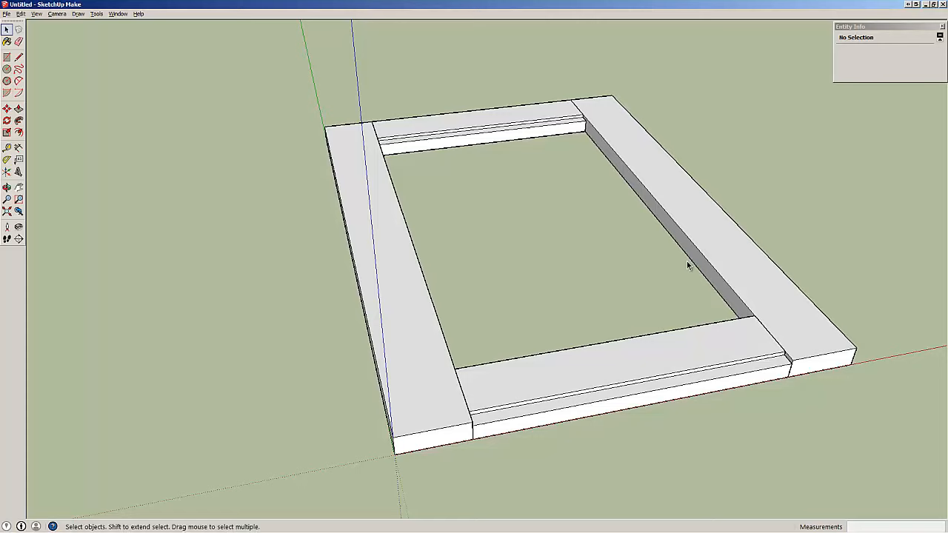
mouse_move(736, 248)
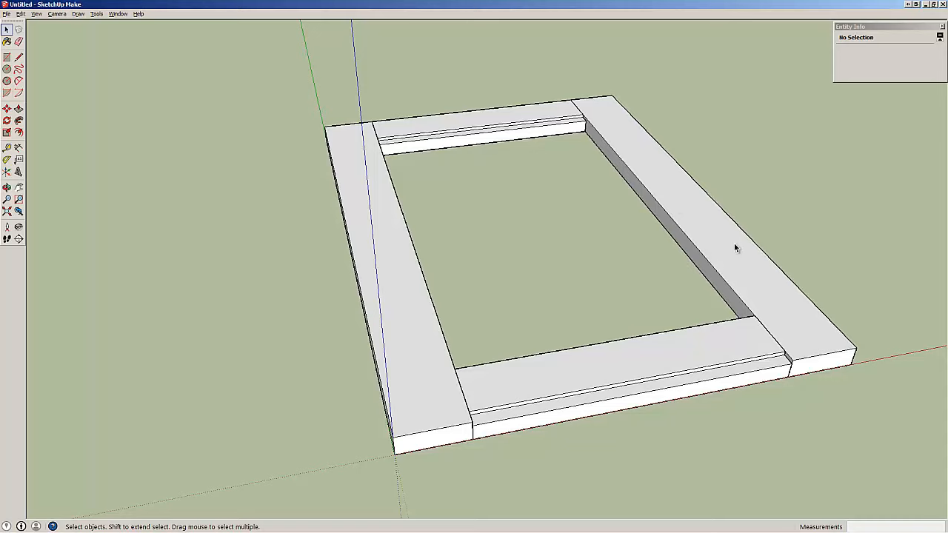
mouse_move(512, 412)
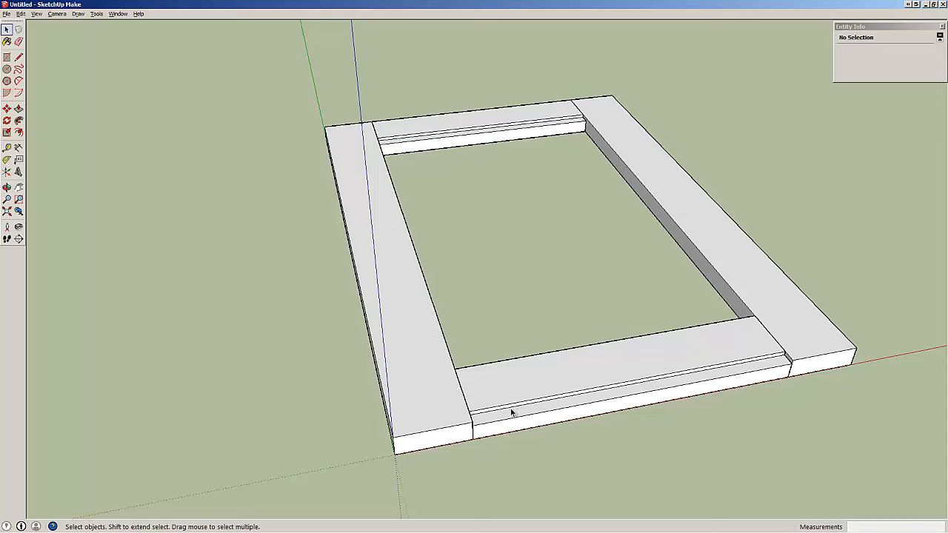
mouse_move(509, 397)
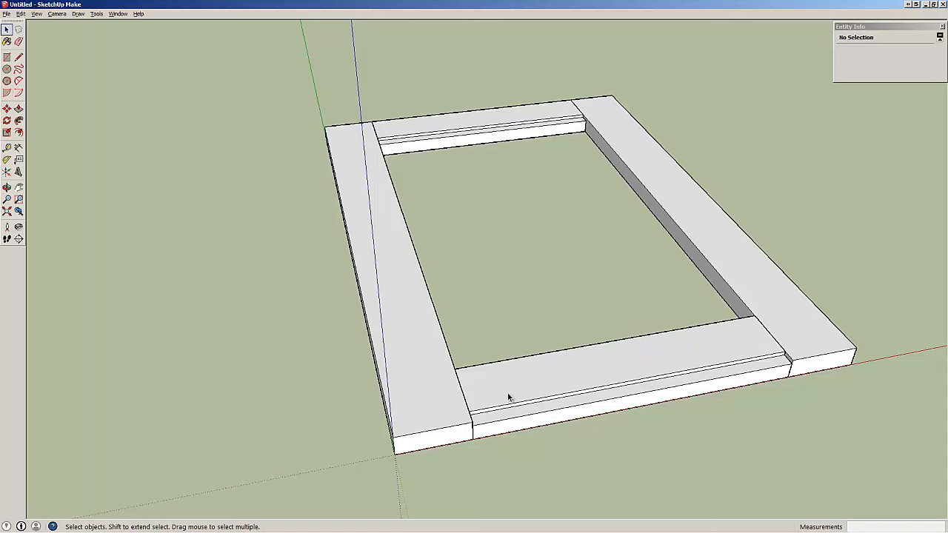
mouse_move(496, 423)
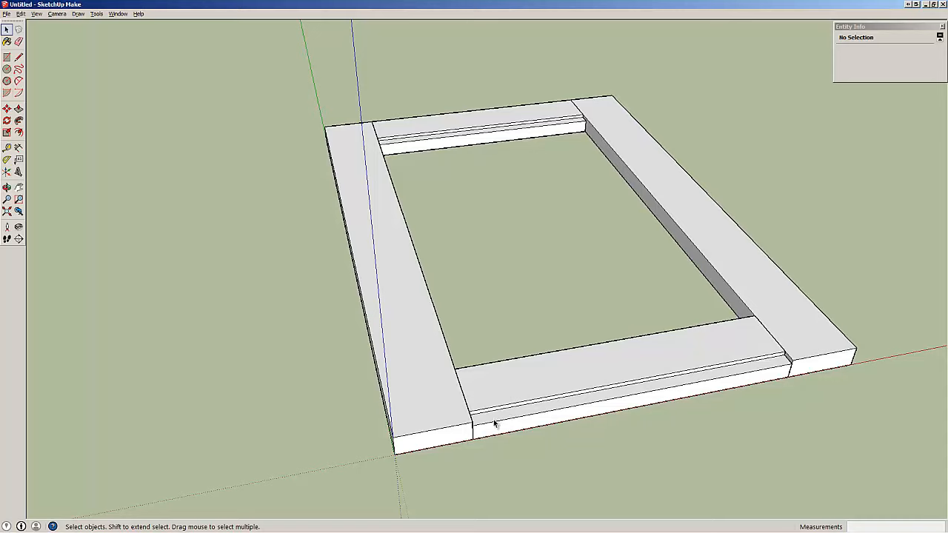
mouse_move(455, 302)
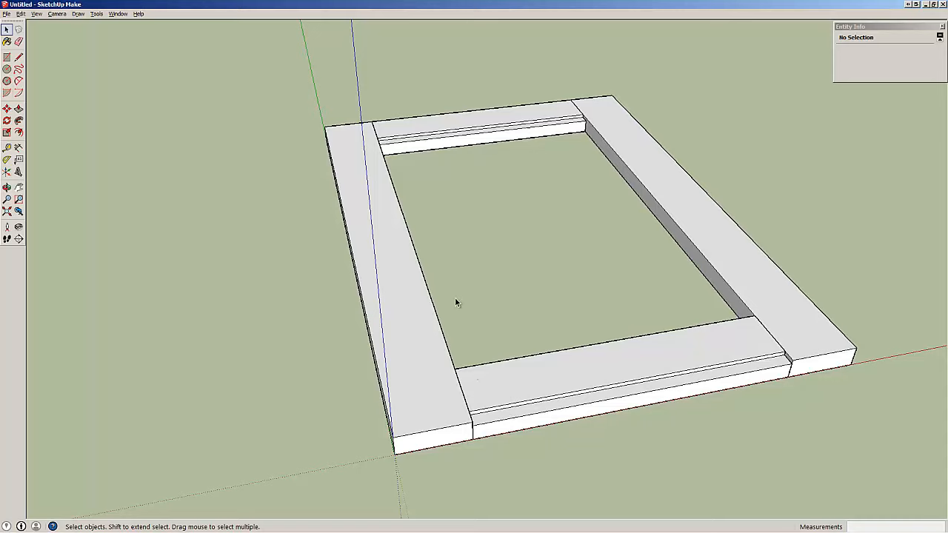
mouse_move(475, 319)
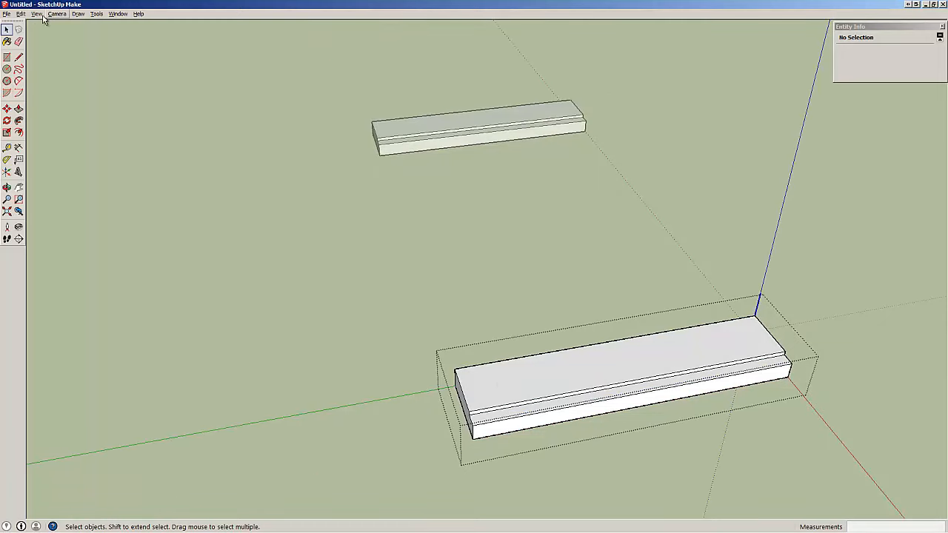
left_click(36, 13)
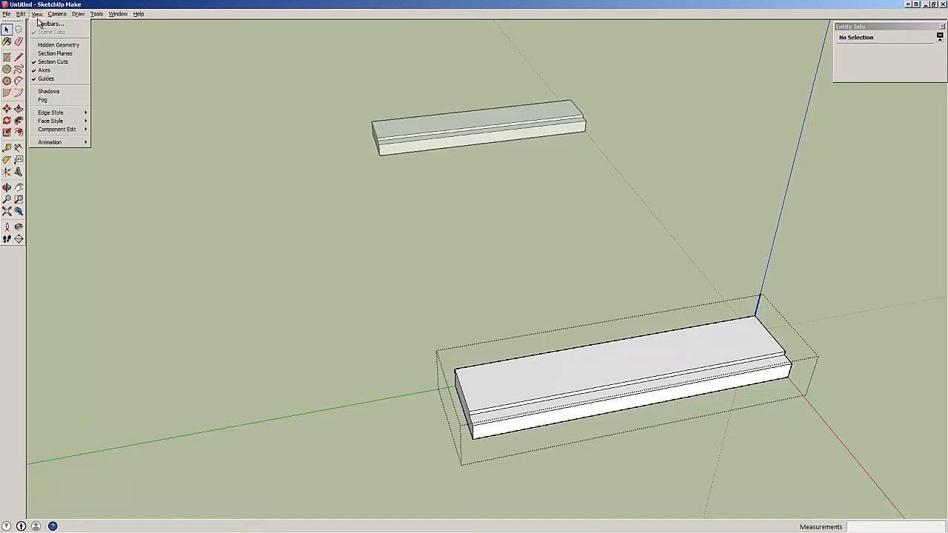
mouse_move(44, 70)
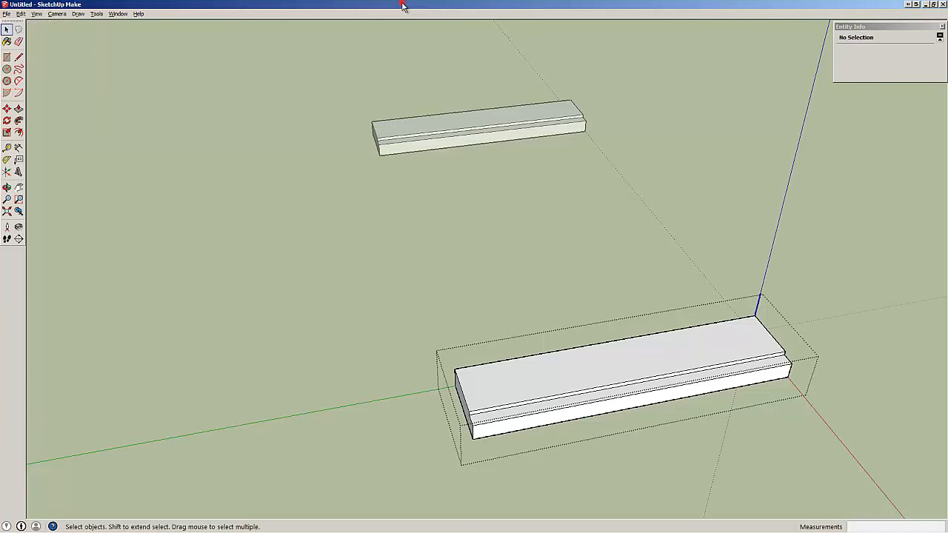
mouse_move(768, 224)
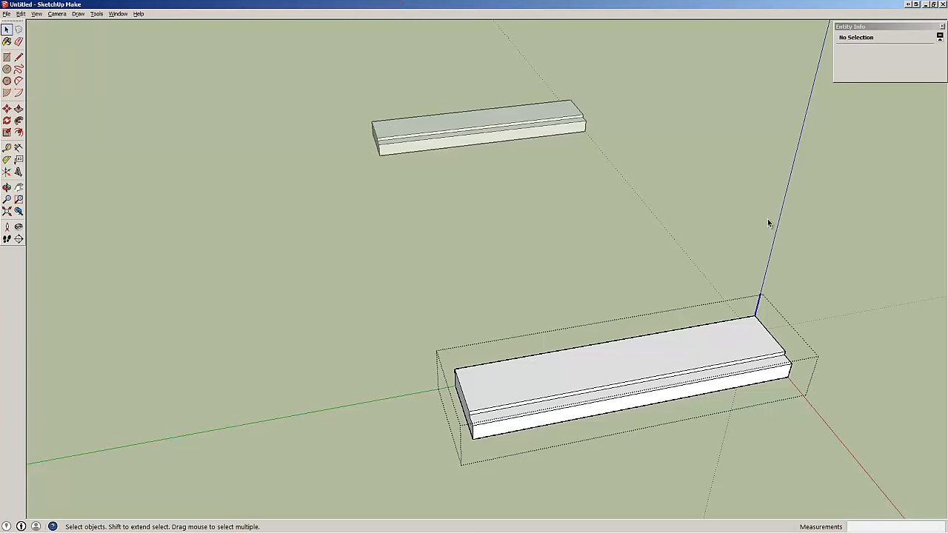
mouse_move(867, 456)
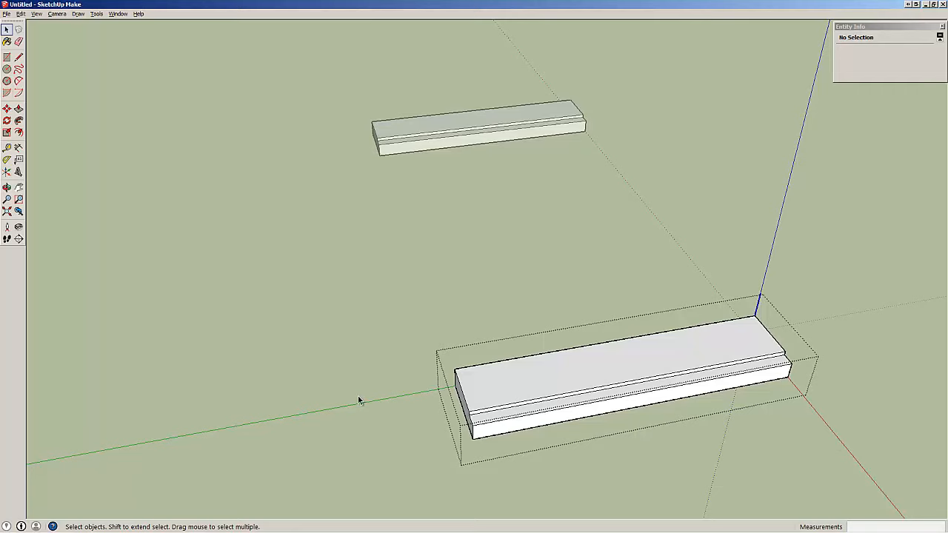
mouse_move(569, 414)
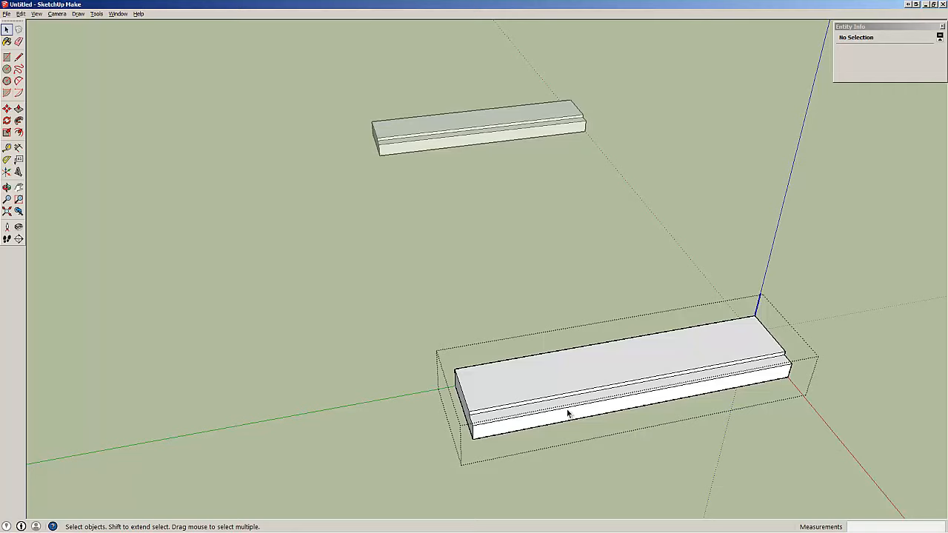
mouse_move(828, 443)
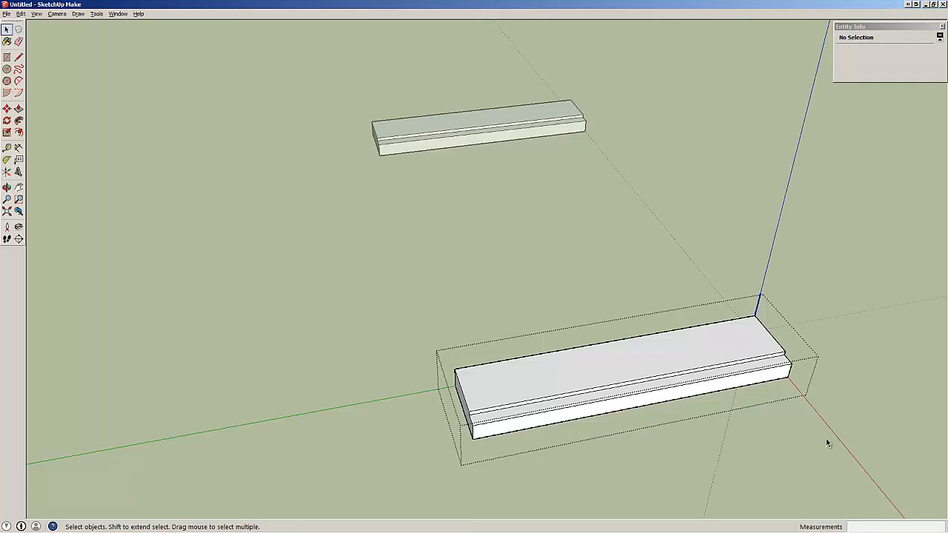
mouse_move(653, 300)
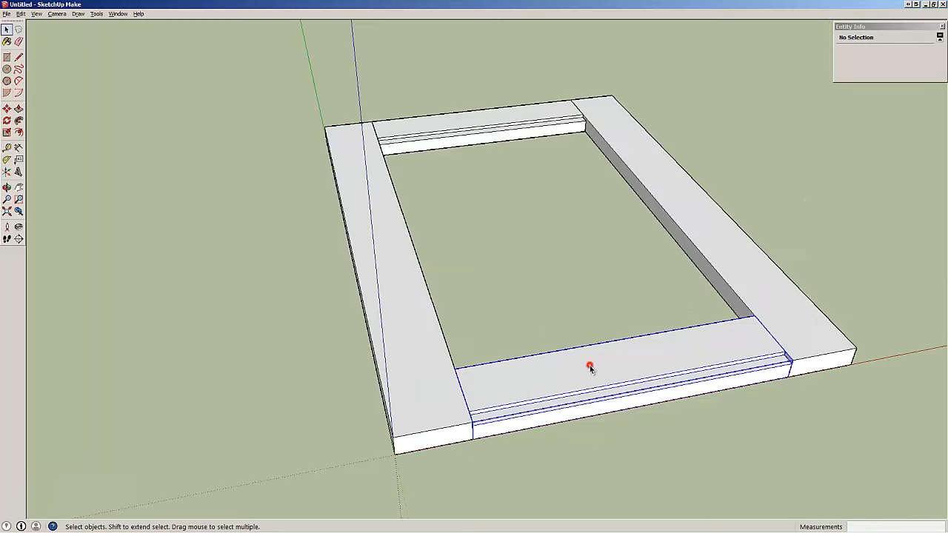
Step: Flip the near rail so both rails' rabbets face inward toward the frame opening
right_click(590, 367)
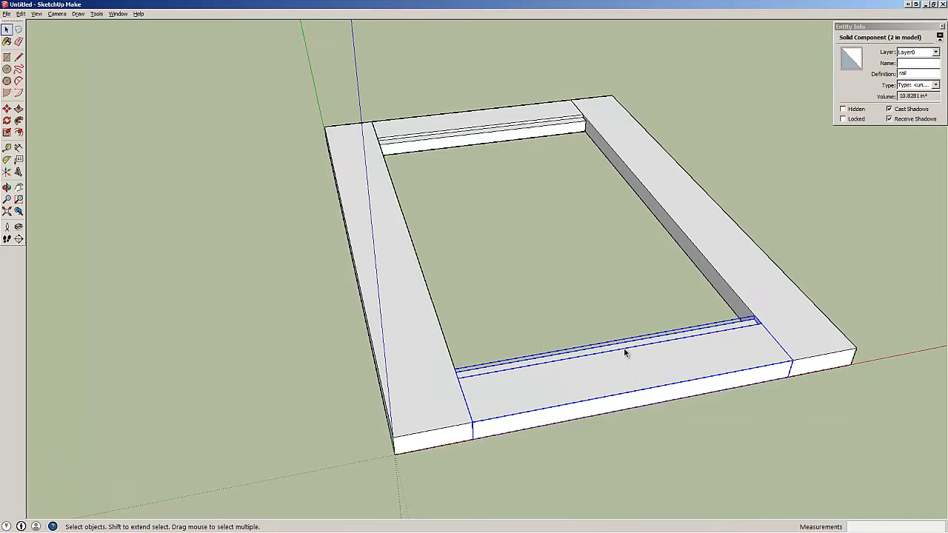
mouse_move(579, 282)
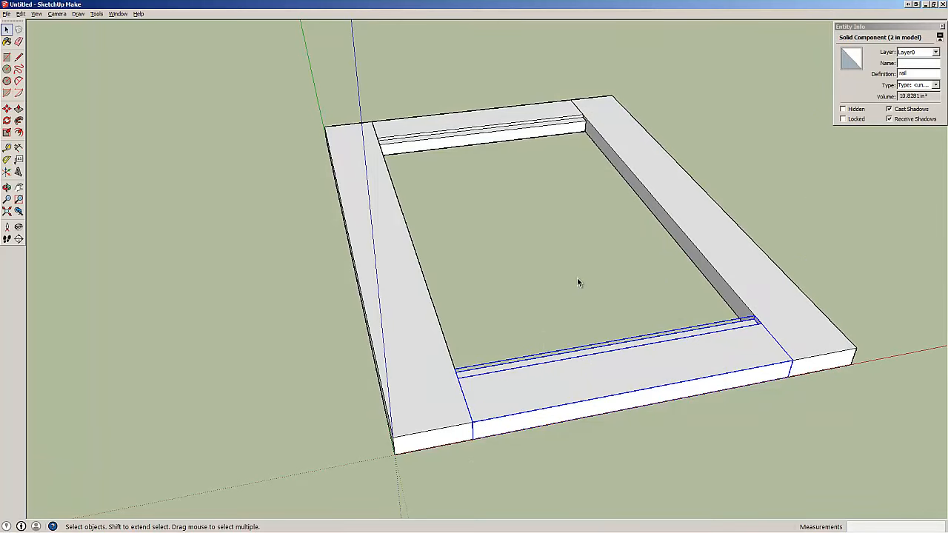
left_click_drag(577, 296, 211, 243)
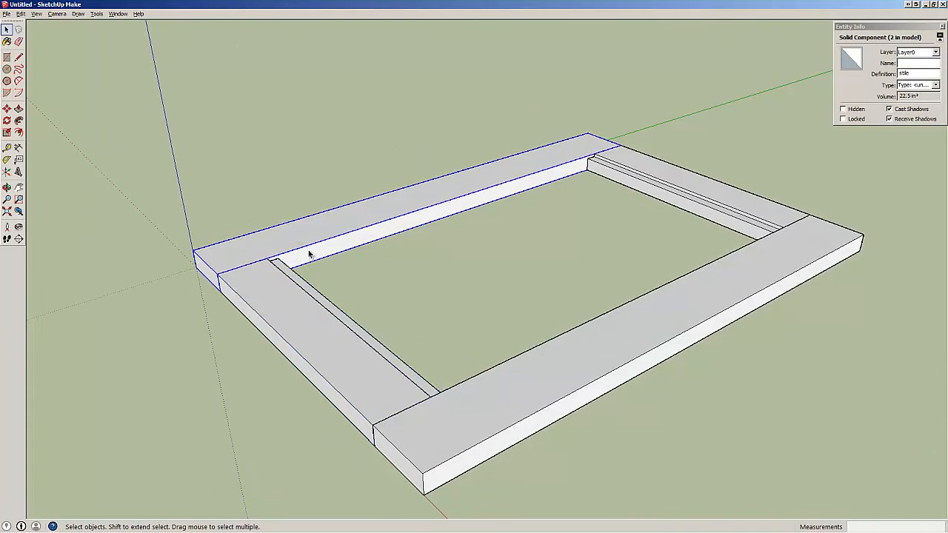
mouse_move(348, 243)
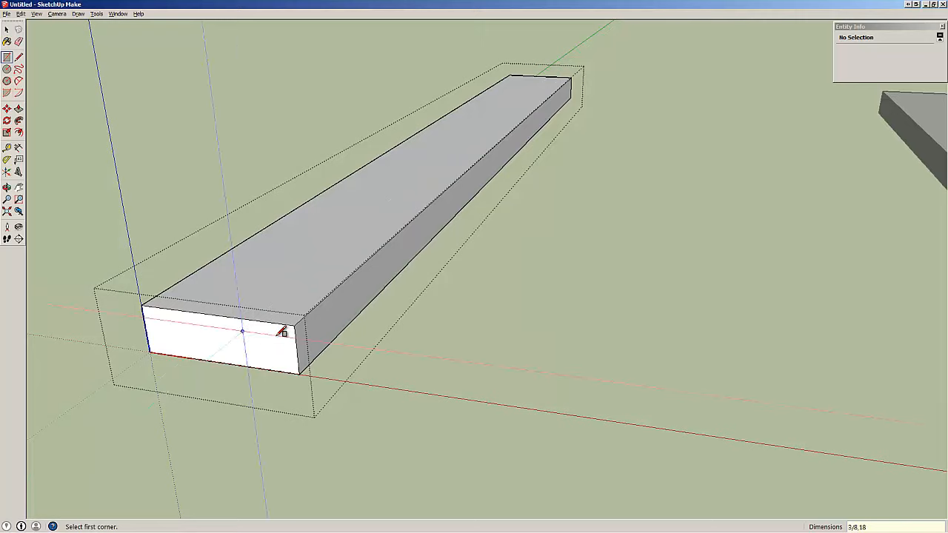
Step: Edit a stile and try a rabbet outline on its end, then undo it back to plain
left_click(264, 333)
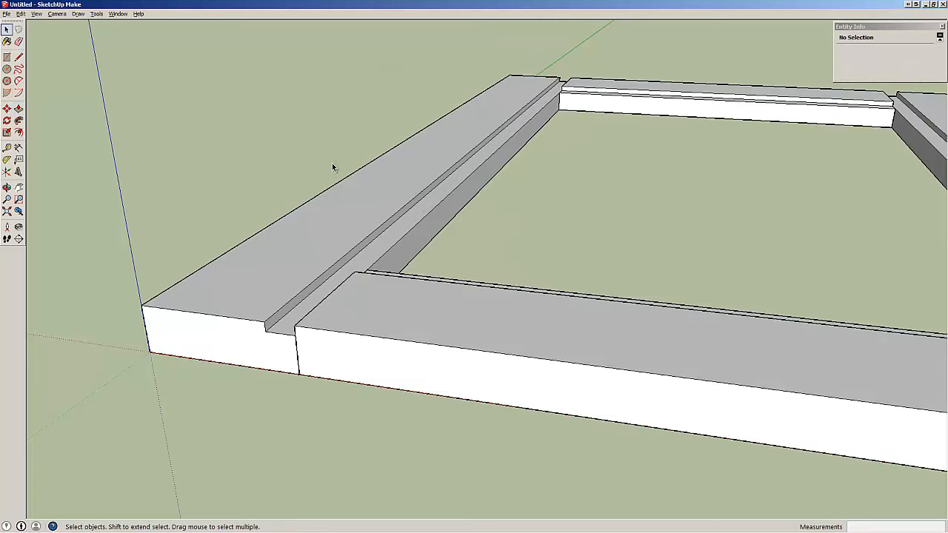
mouse_move(292, 319)
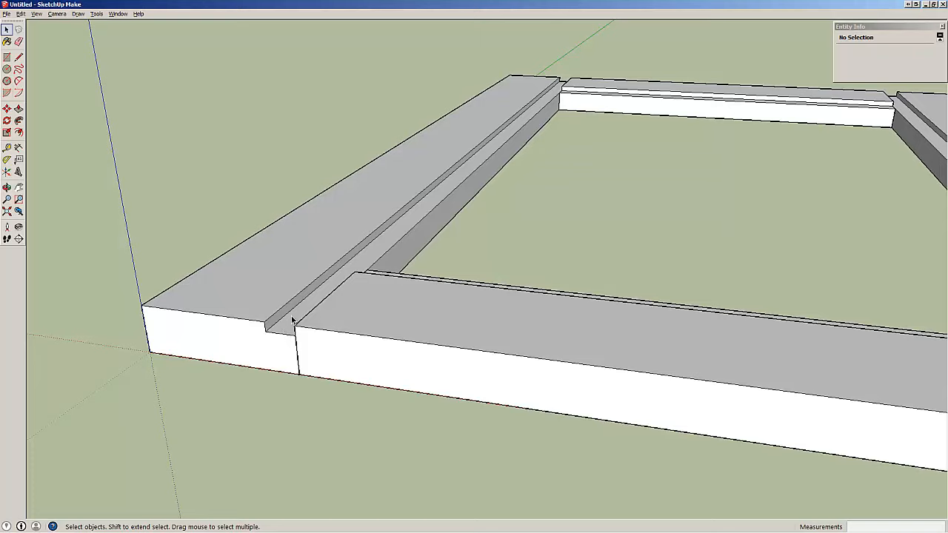
mouse_move(365, 271)
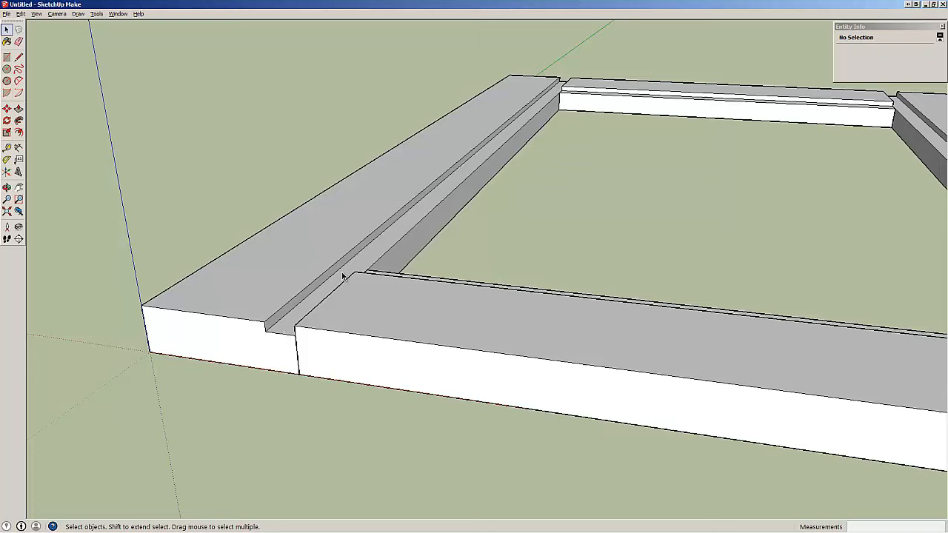
mouse_move(490, 242)
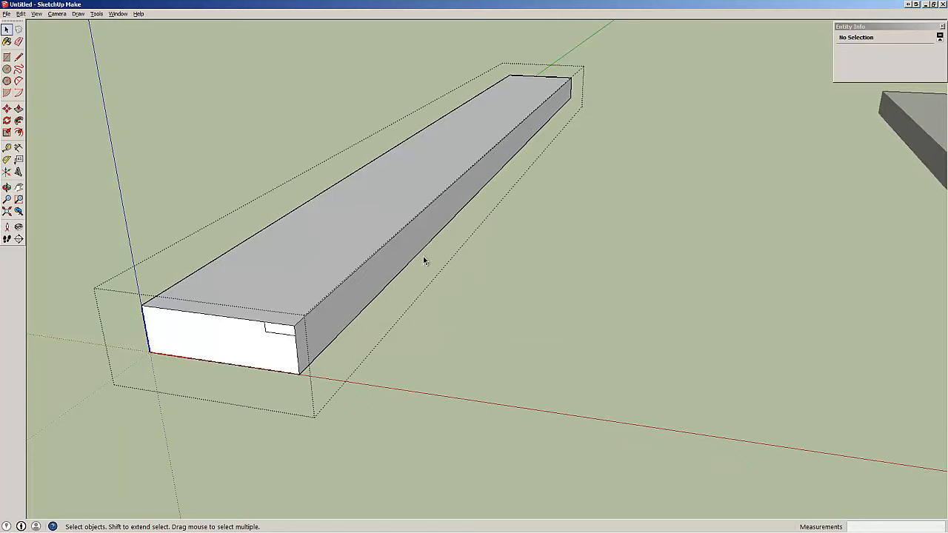
mouse_move(272, 337)
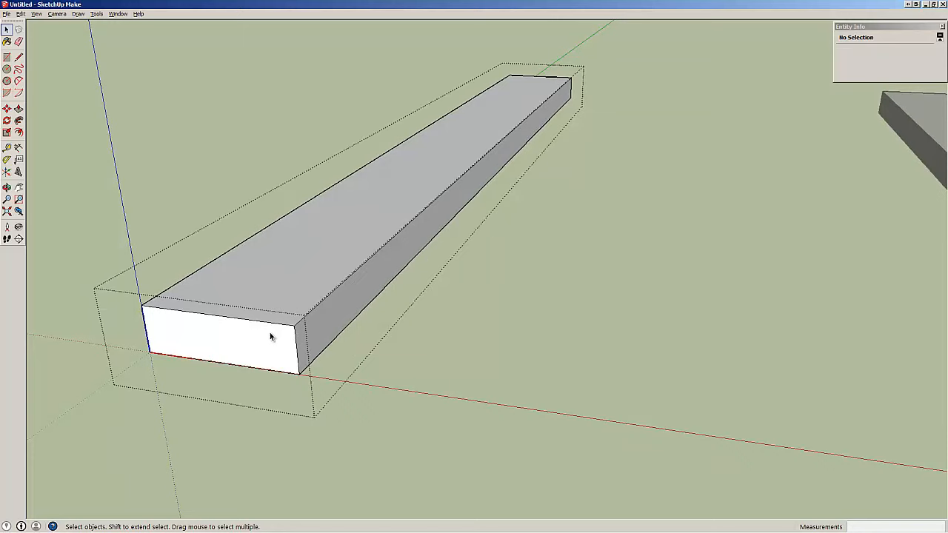
mouse_move(250, 247)
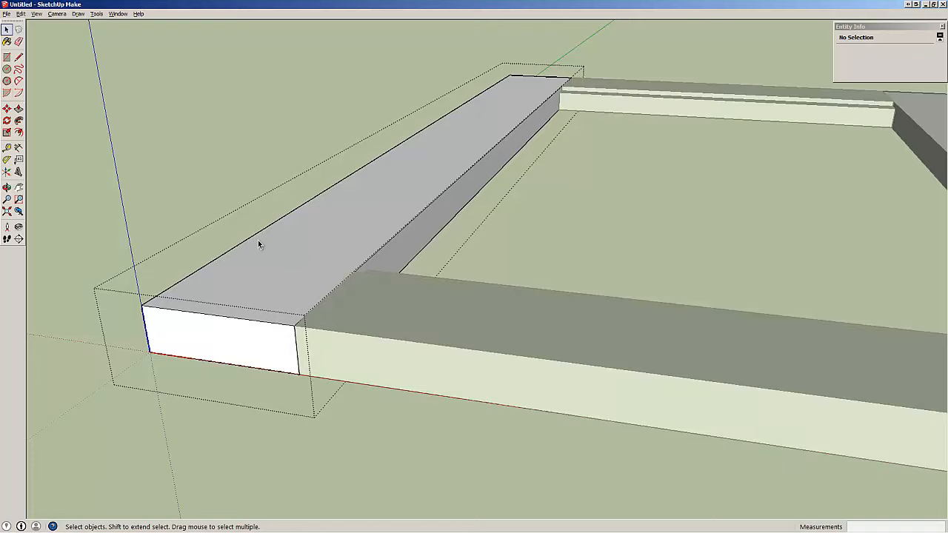
mouse_move(519, 248)
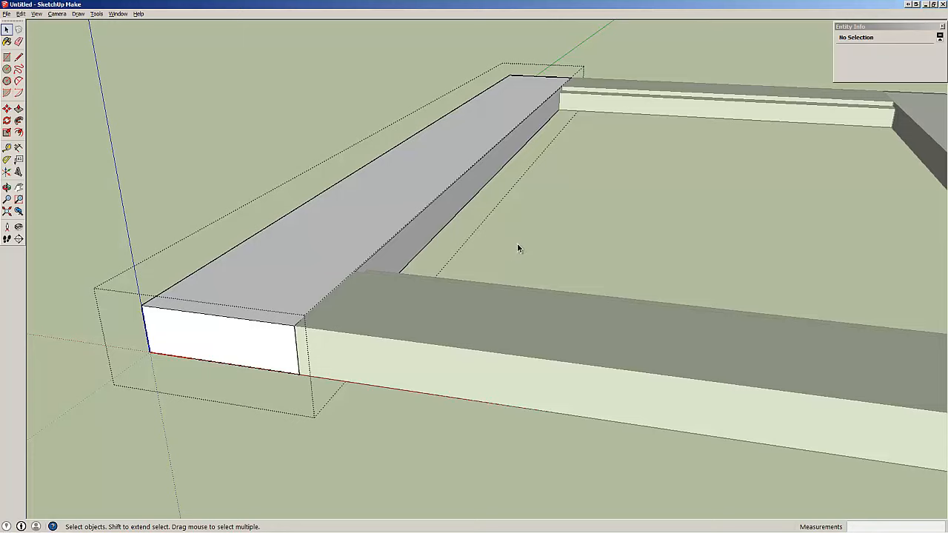
mouse_move(337, 302)
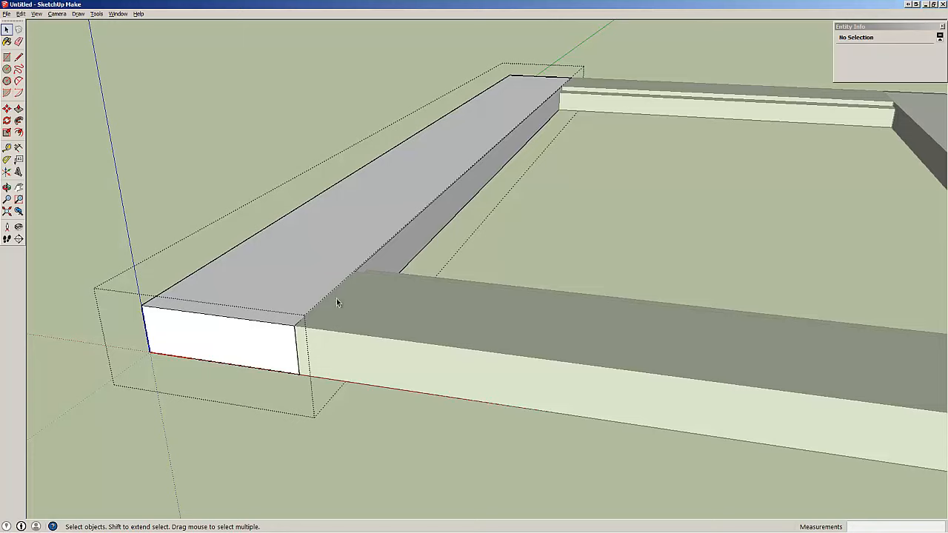
Step: Draw the stopped rabbet, about 1/8 by 1' 2 3/4, along the stile from the rail rabbet's corner
left_click_drag(337, 302, 383, 317)
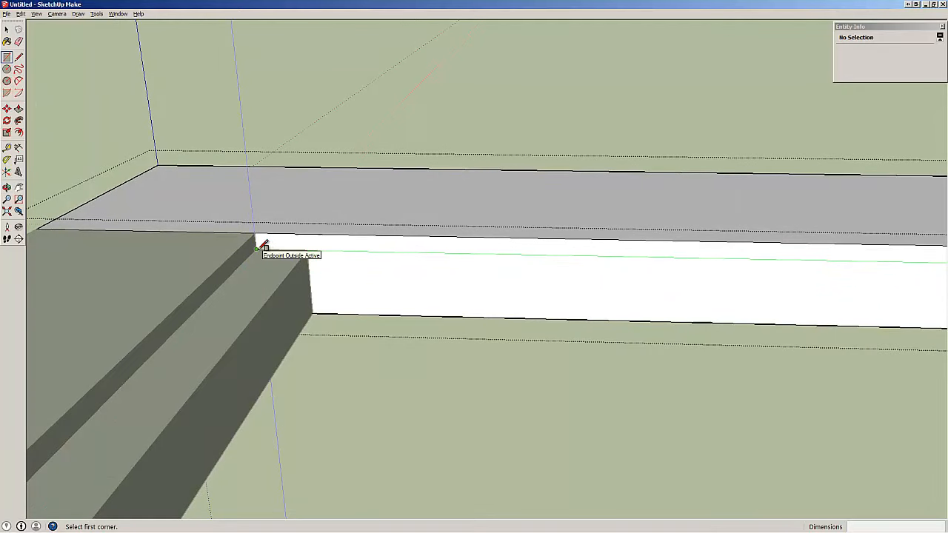
left_click(257, 249)
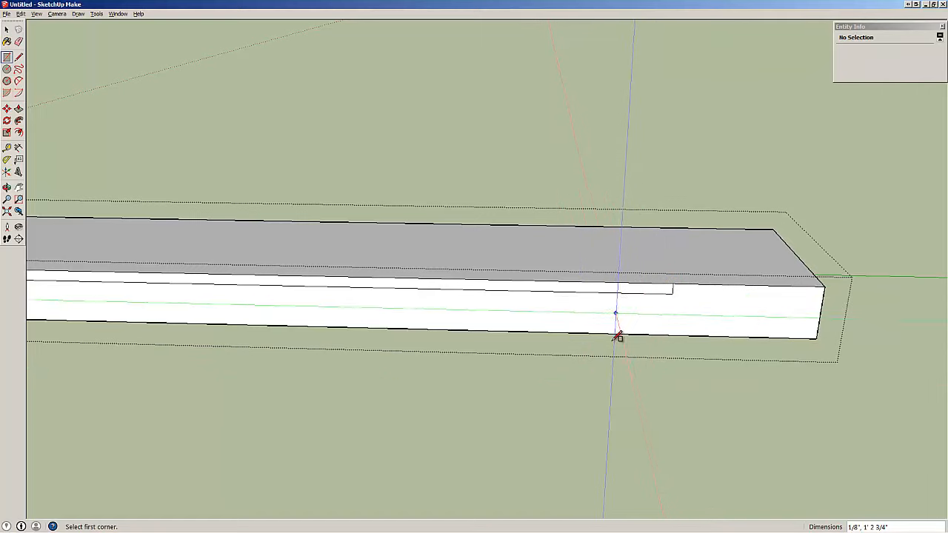
mouse_move(610, 329)
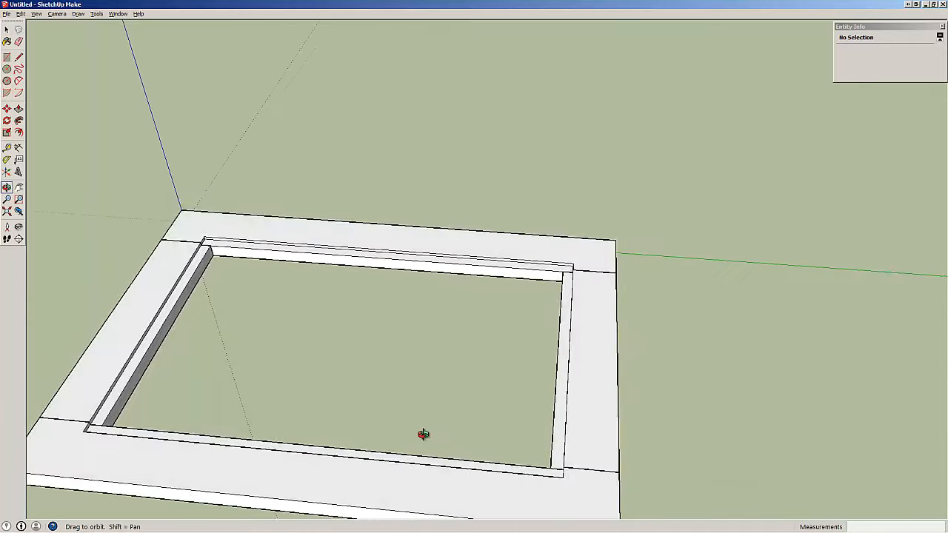
Step: Orbit the finished frame to show its joinery from above and then from underneath
left_click_drag(424, 435, 222, 356)
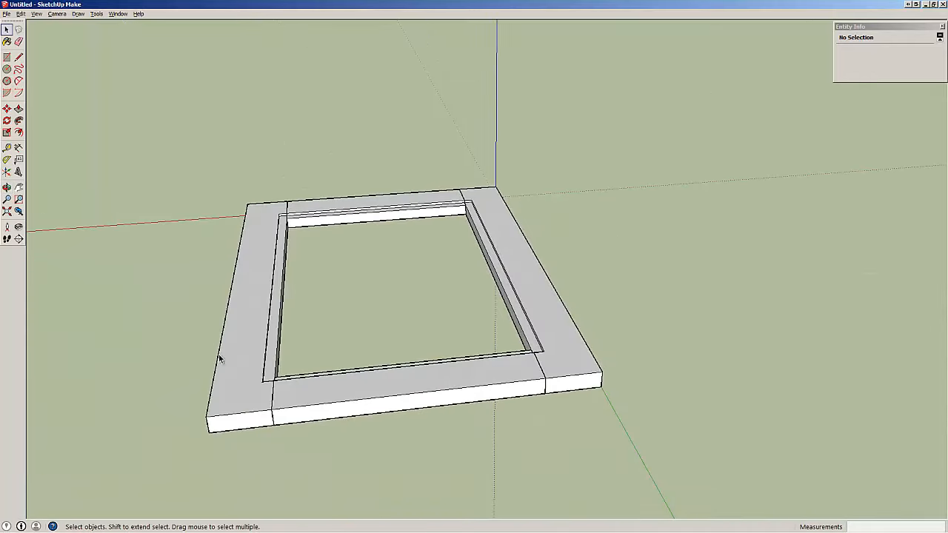
mouse_move(323, 356)
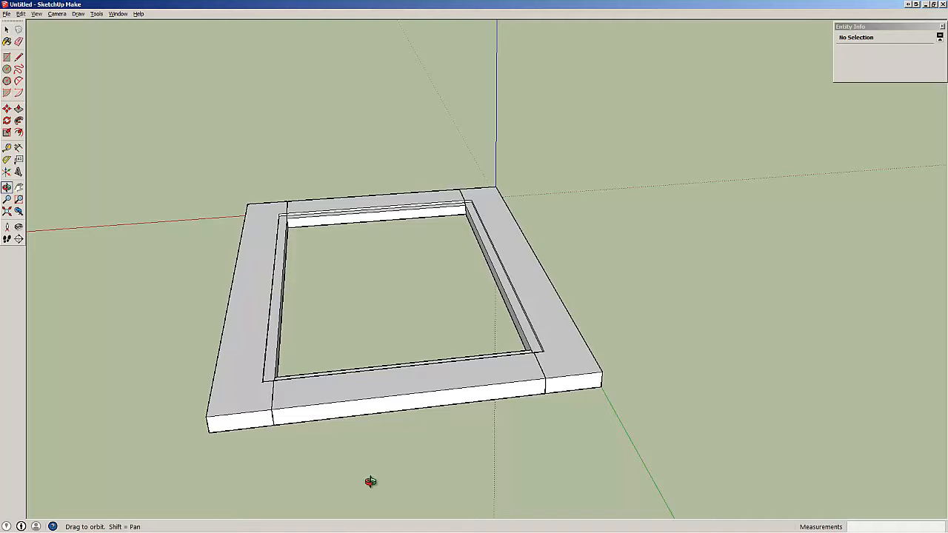
left_click_drag(370, 481, 334, 94)
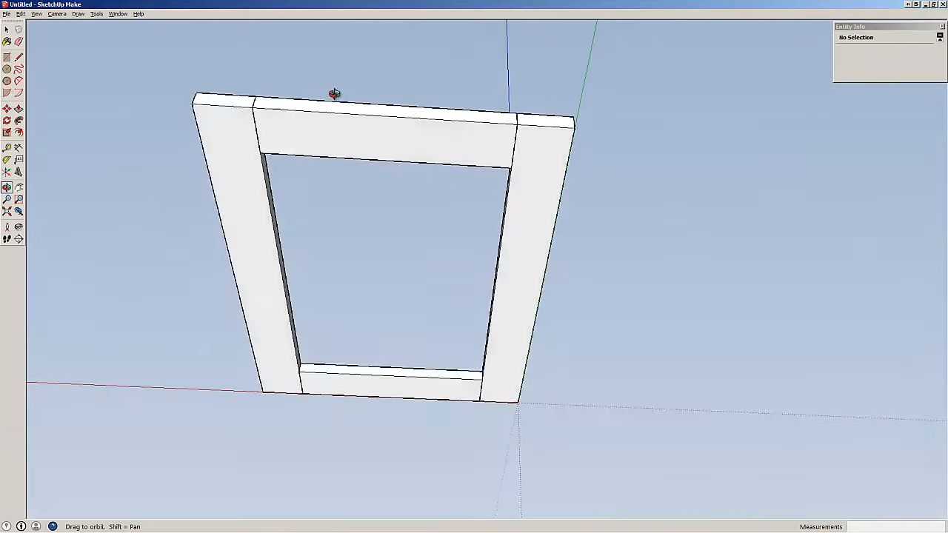
left_click_drag(334, 94, 349, 174)
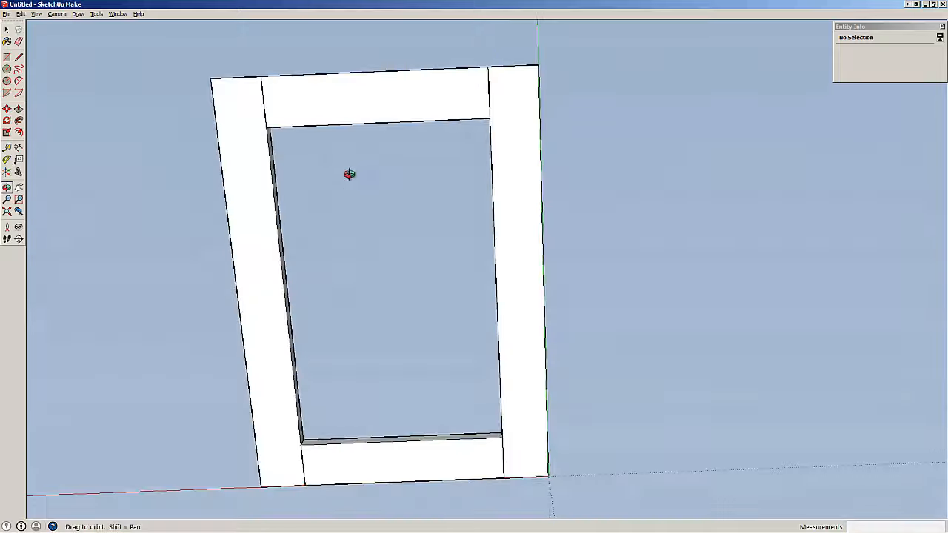